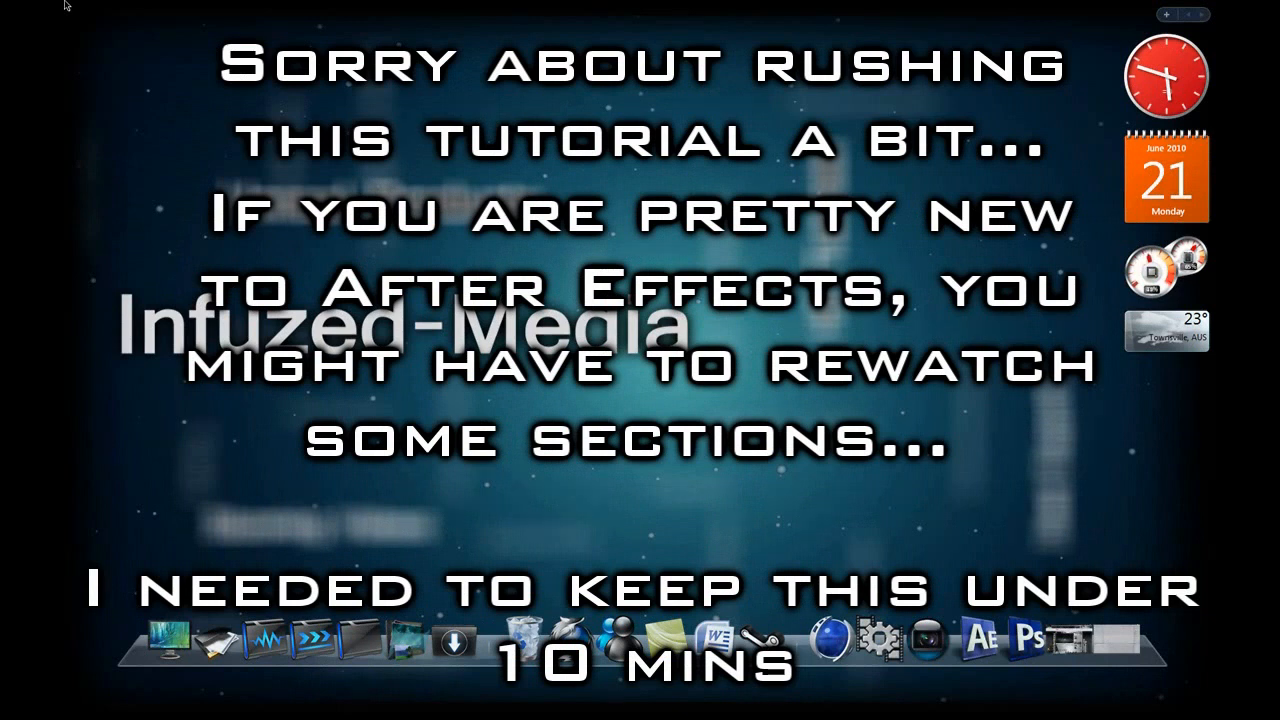
pyautogui.moveTo(716, 323)
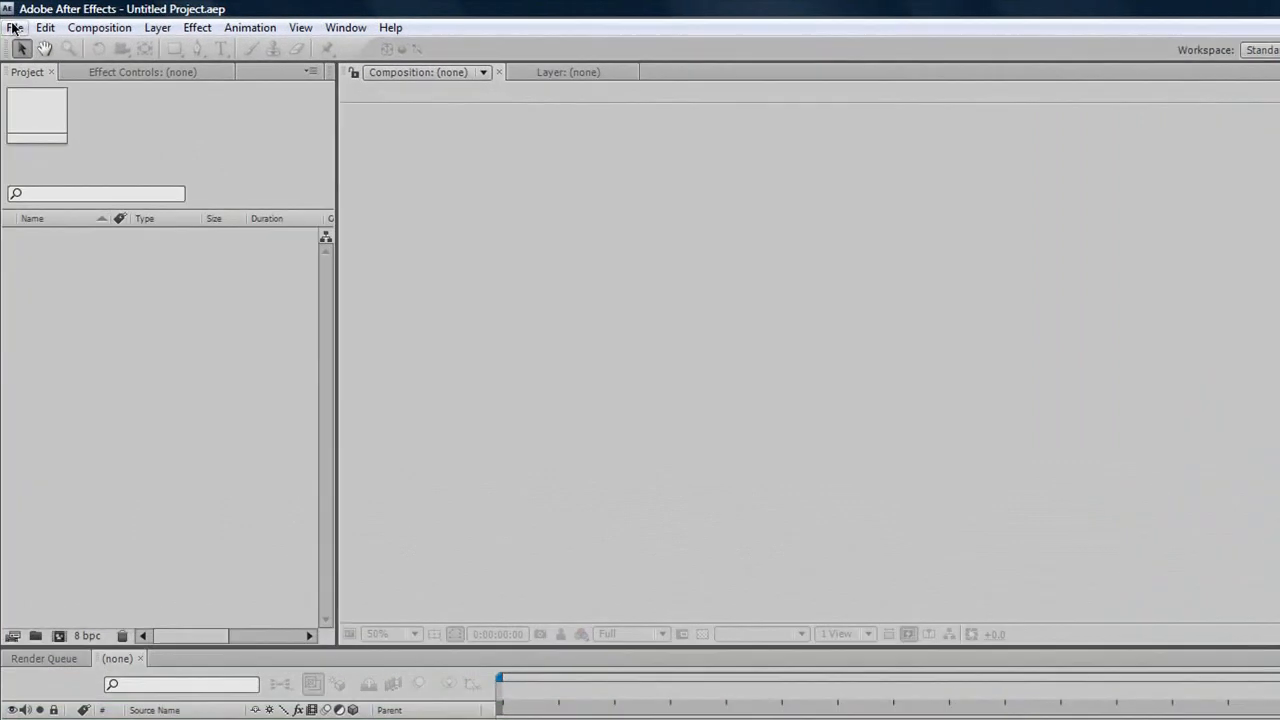
# Step: Create composition 'Tutorial' at 1280×720, 30 fps, lasting 0:00:30:00
pyautogui.click(18, 26)
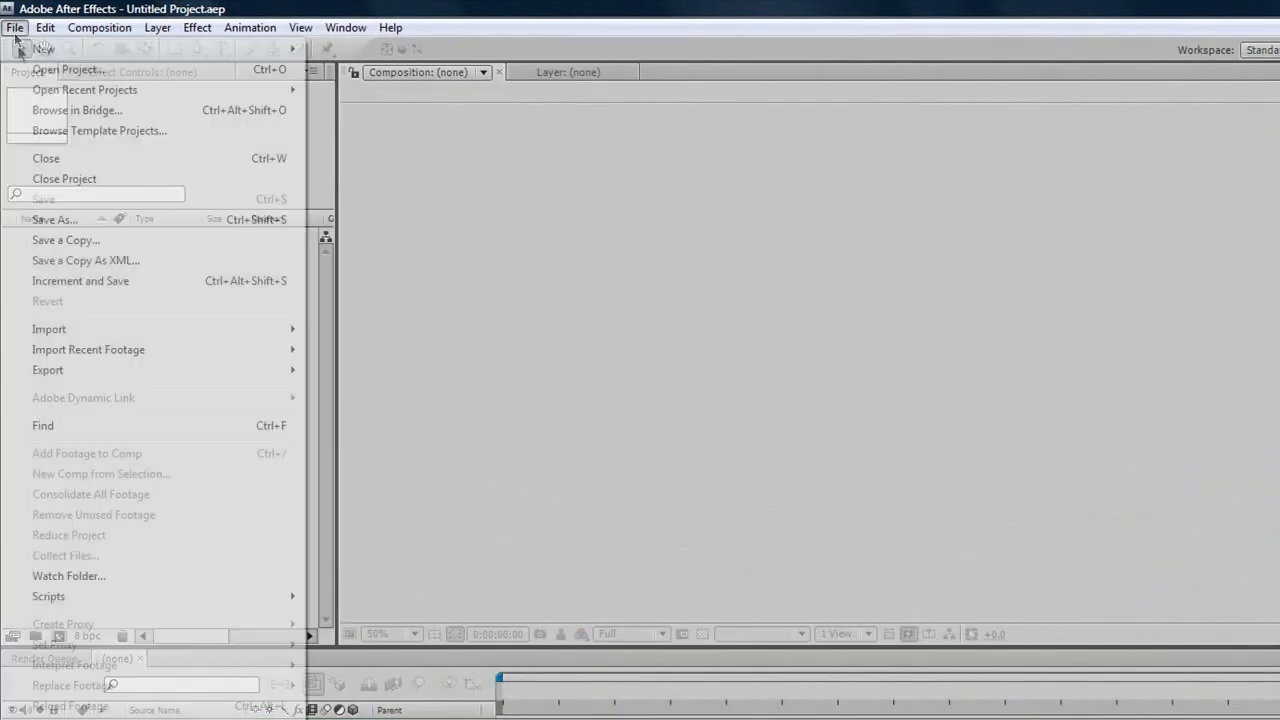
pyautogui.click(302, 27)
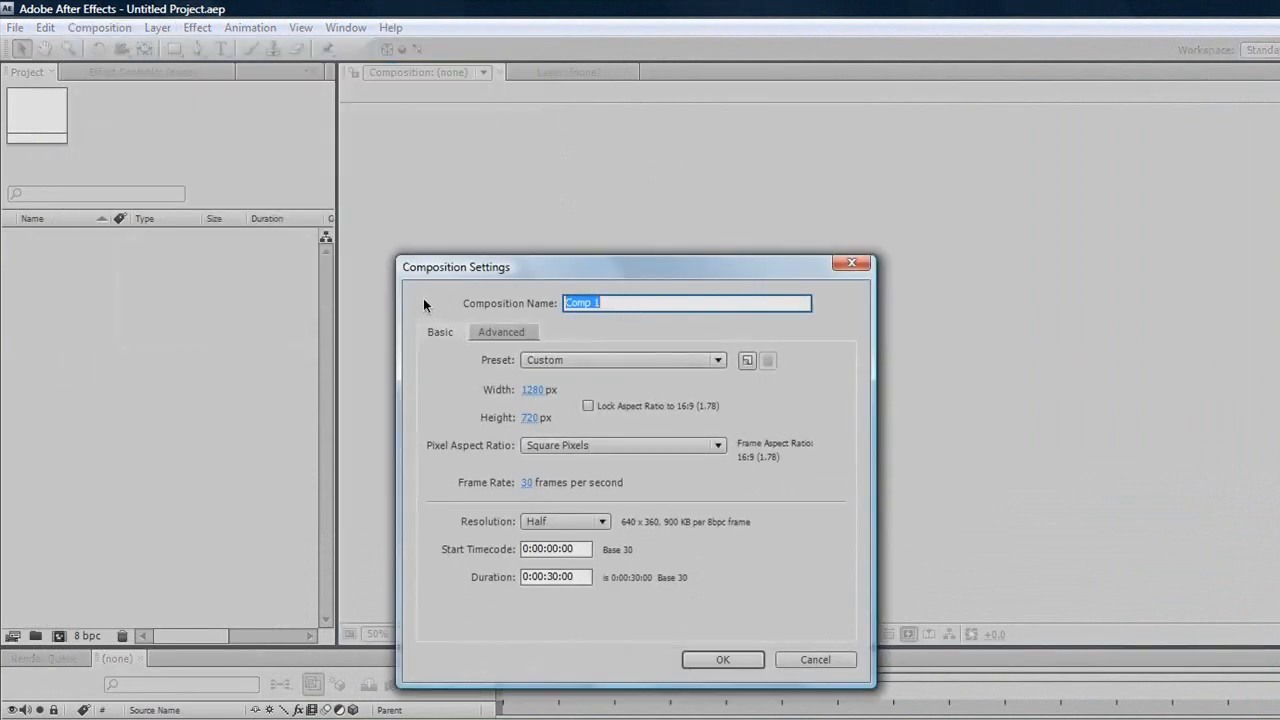
pyautogui.write('Tutorial')
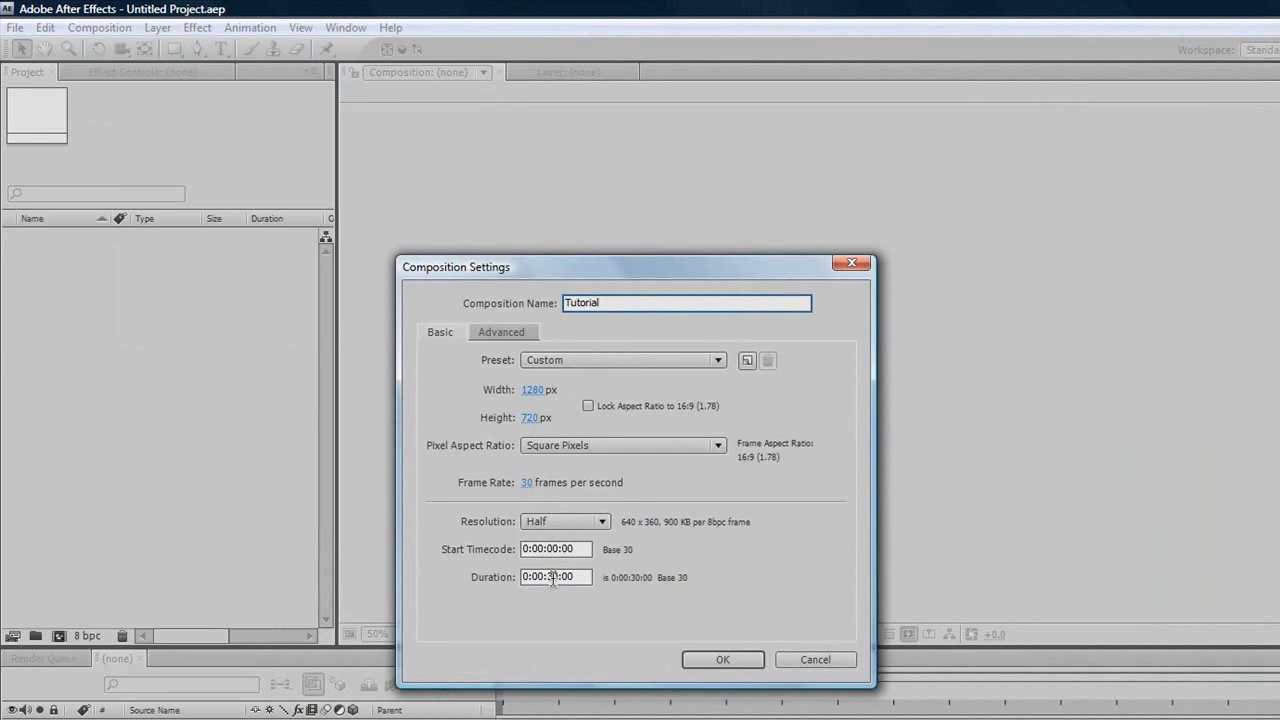
pyautogui.click(722, 659)
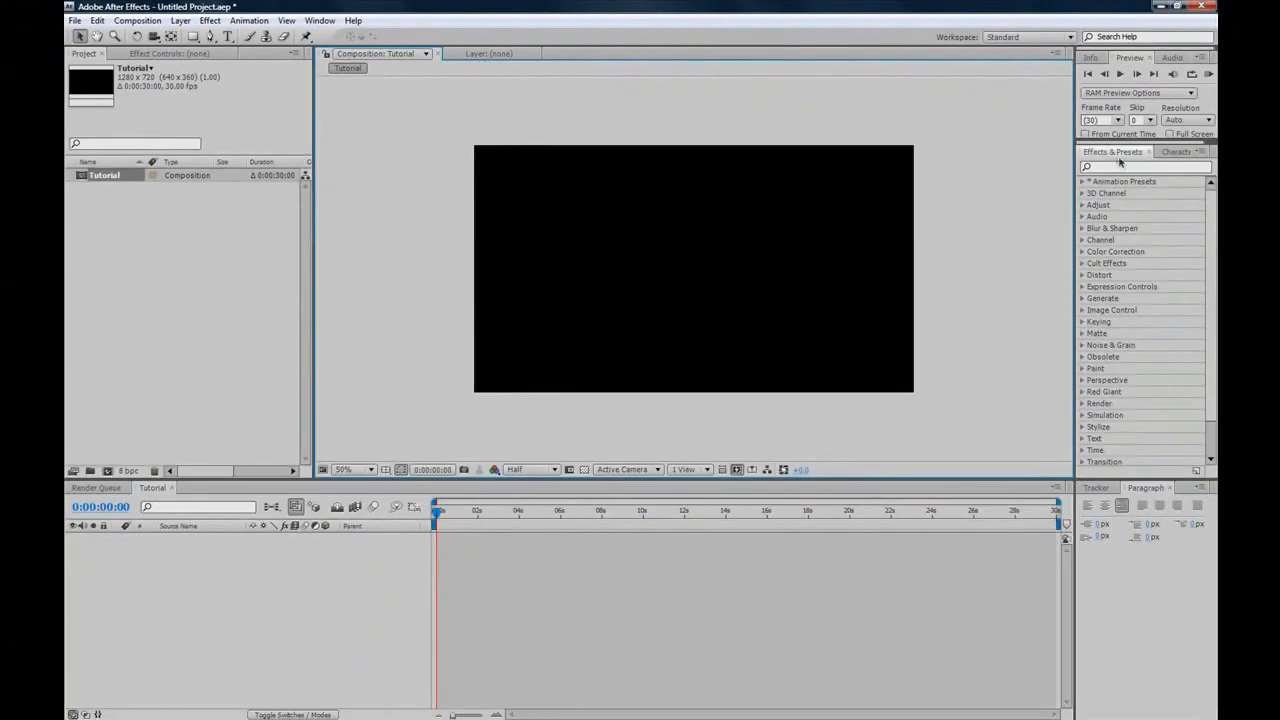
# Step: Add a comp-sized white solid named 'BG' to Tutorial
pyautogui.click(155, 20)
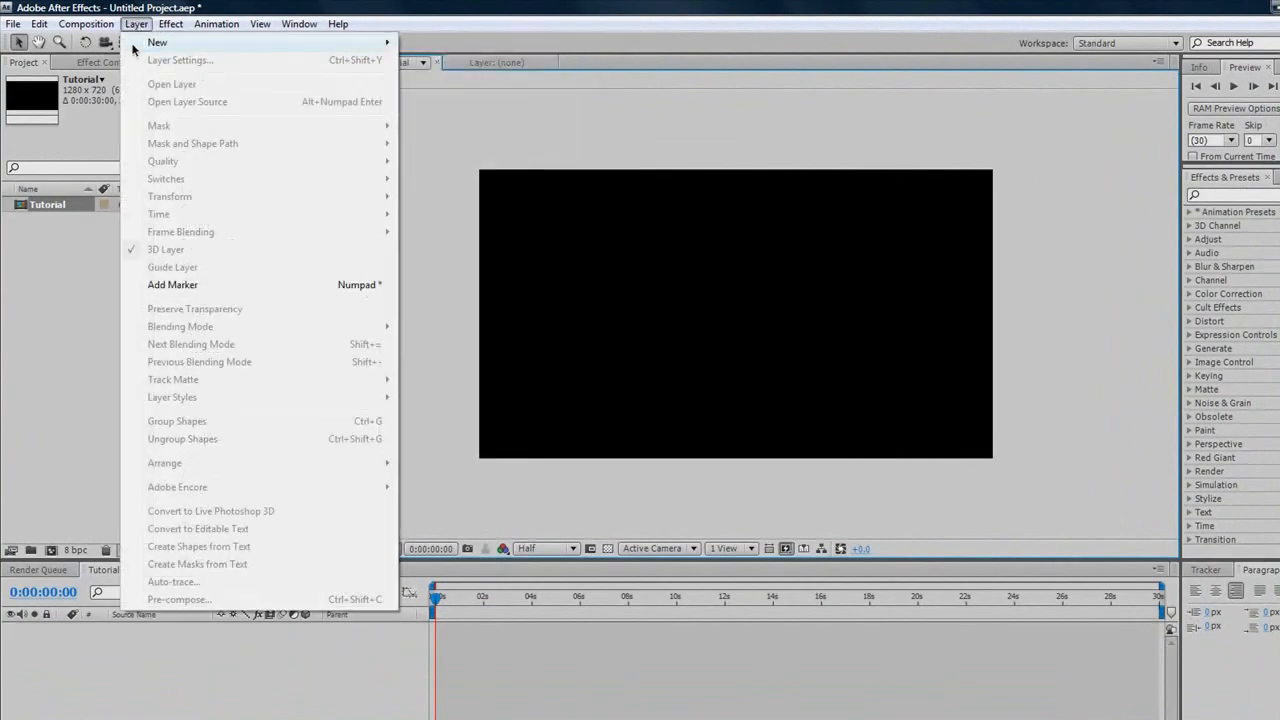
pyautogui.moveTo(158, 43)
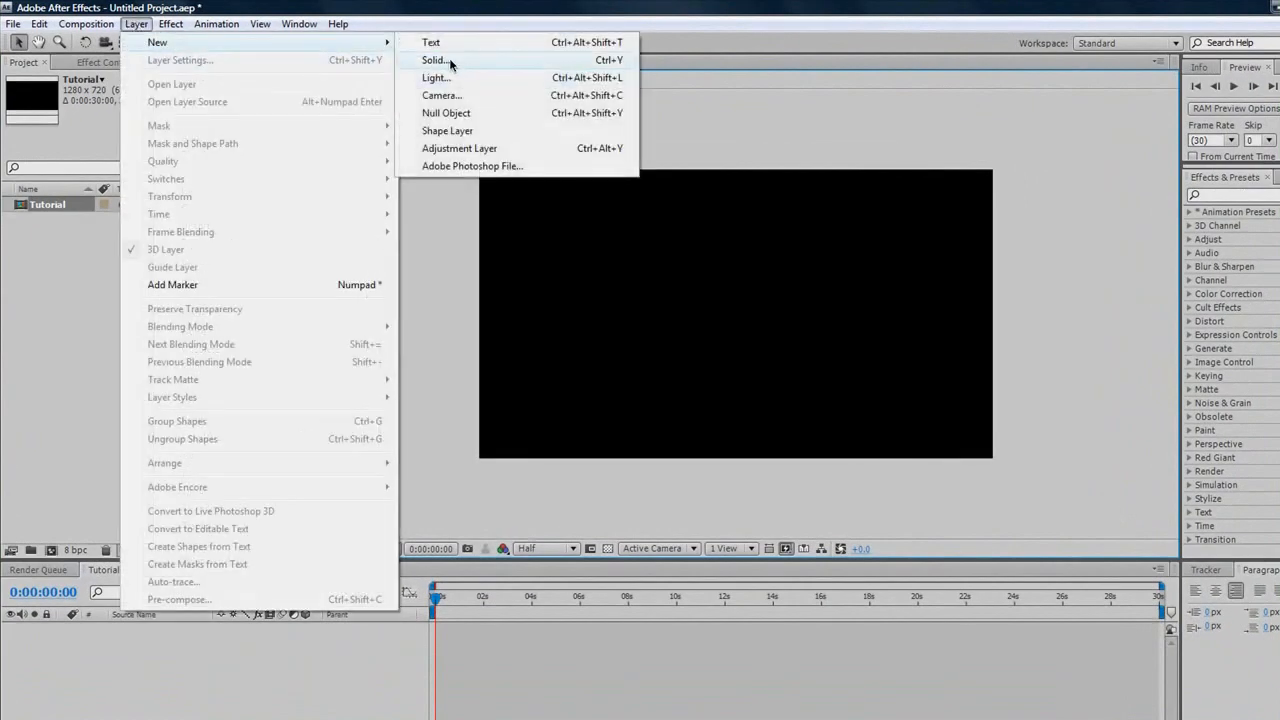
pyautogui.click(432, 61)
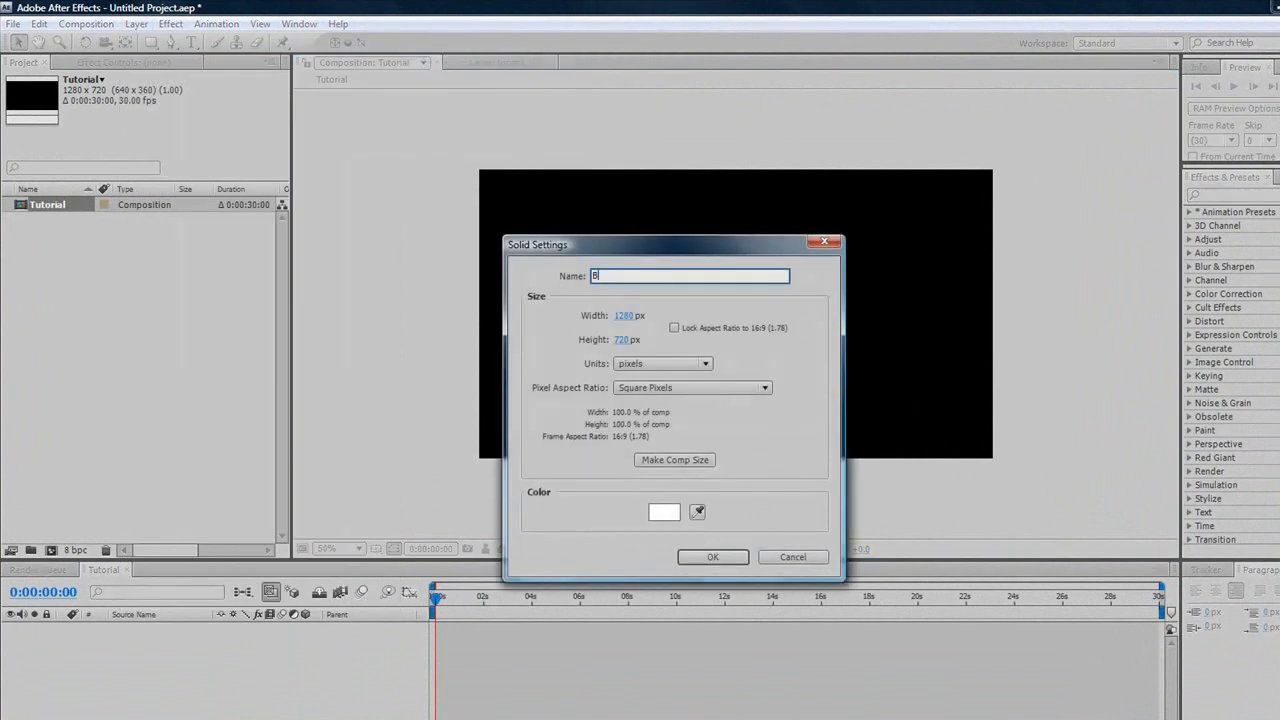
pyautogui.write('G')
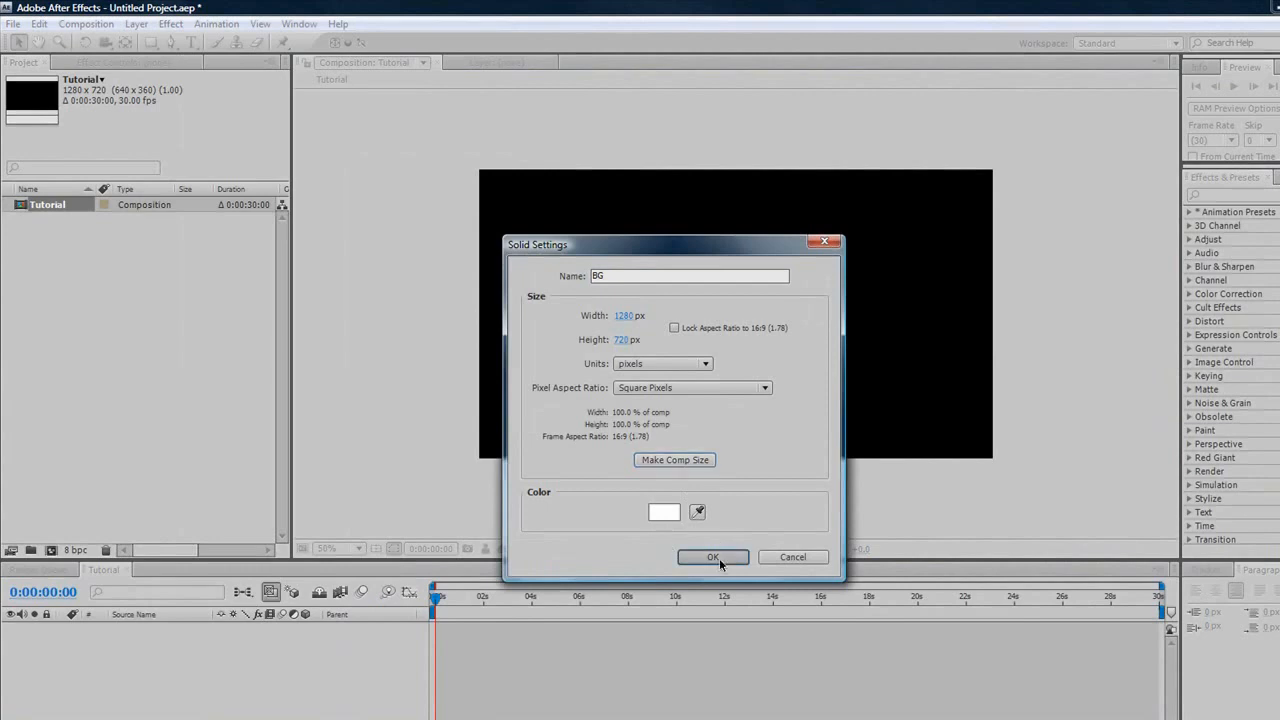
pyautogui.click(713, 557)
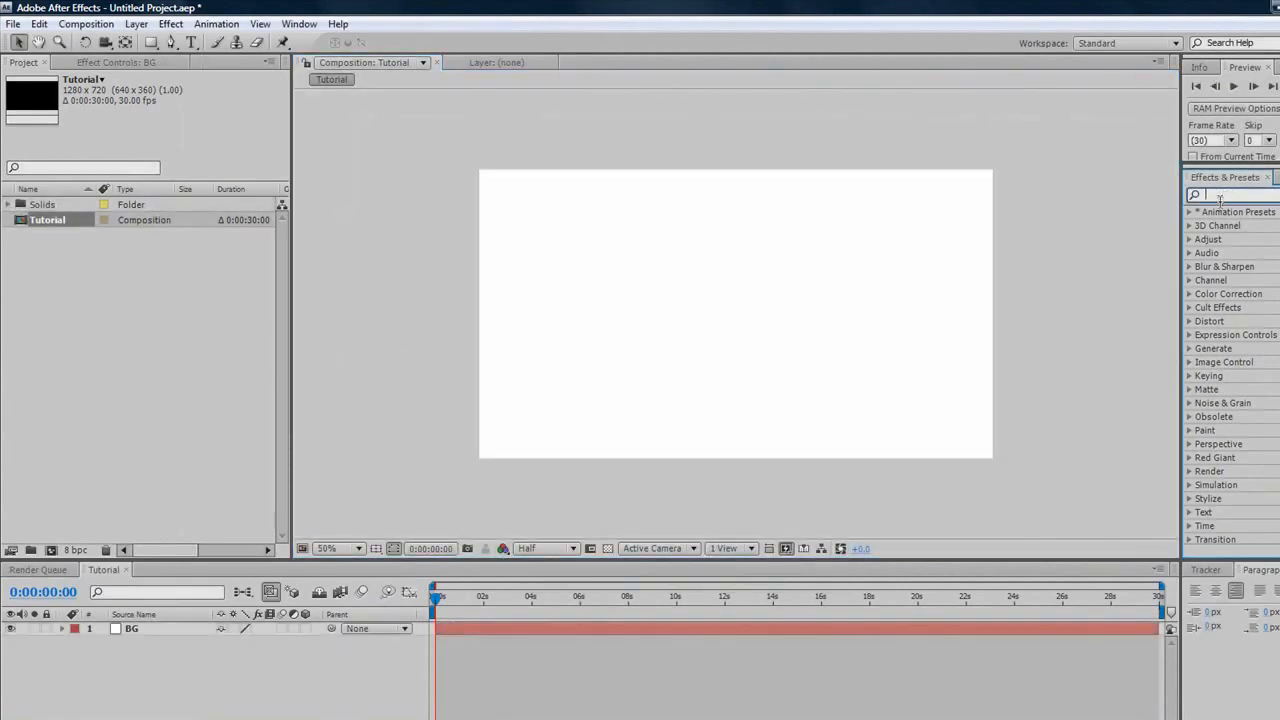
# Step: Apply Ramp to BG as Radial Ramp, centred in frame with the end point dragged outward
pyautogui.write('ramp')
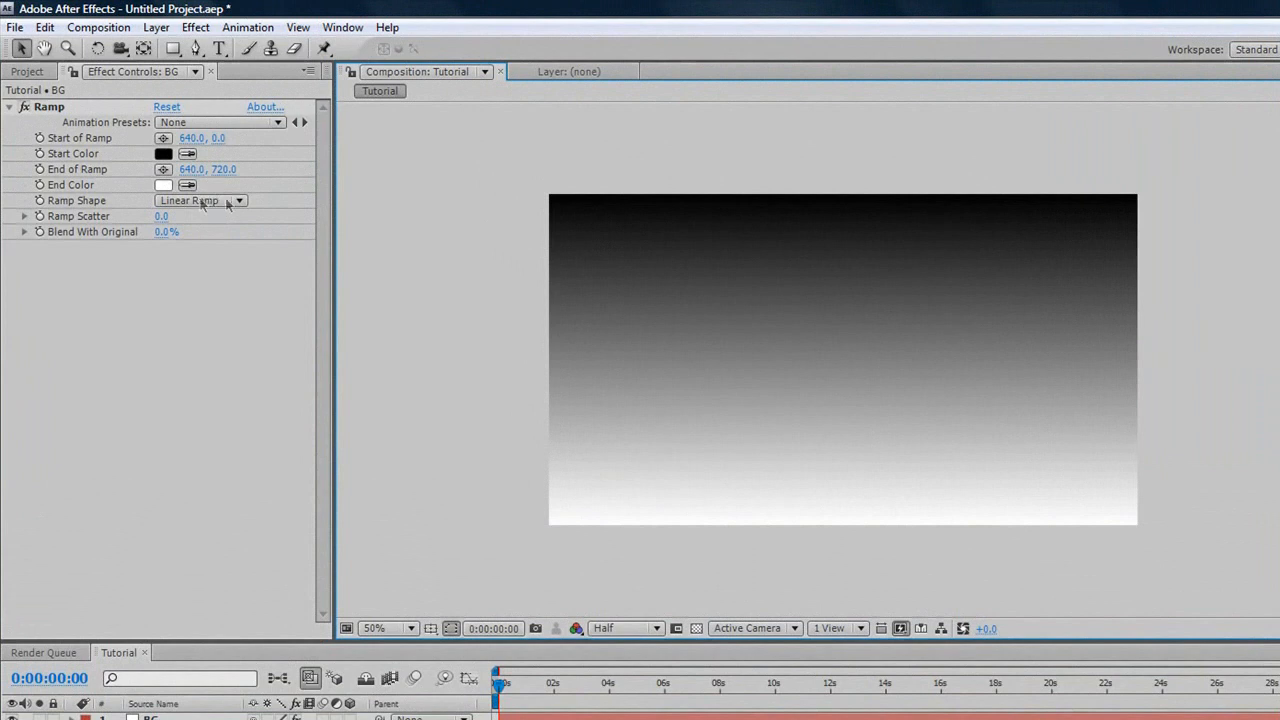
pyautogui.click(198, 200)
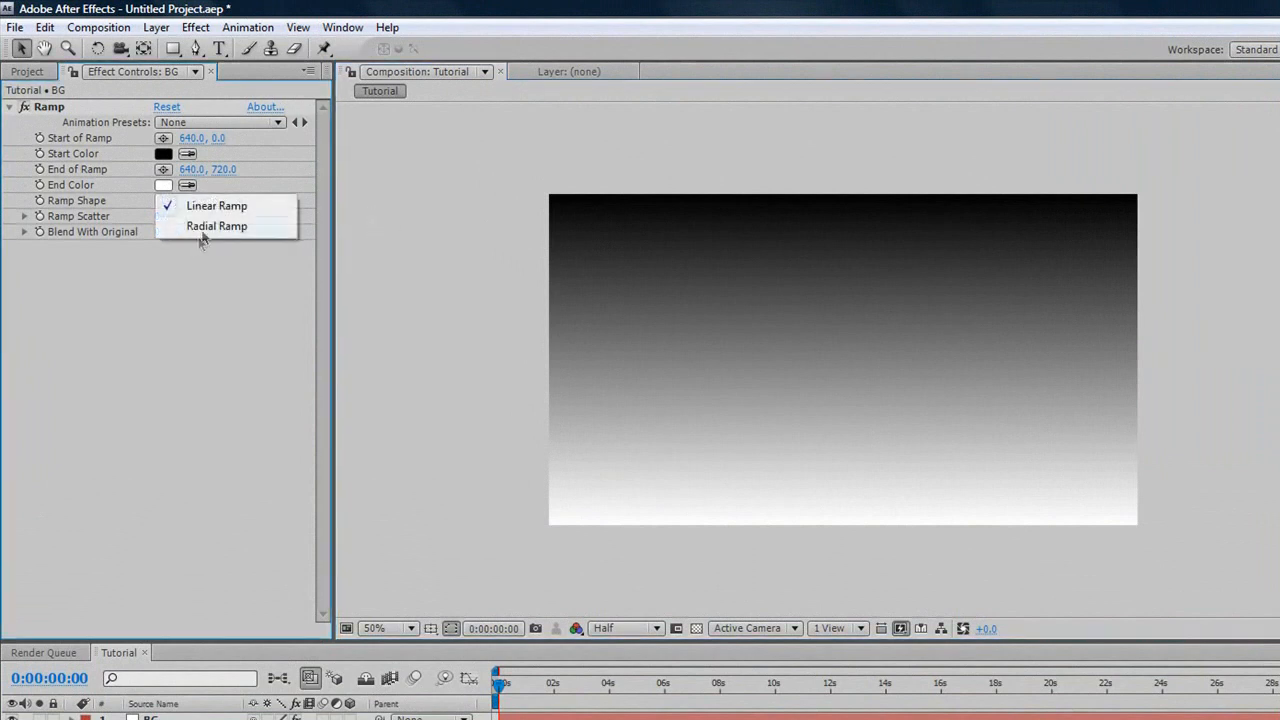
pyautogui.click(216, 225)
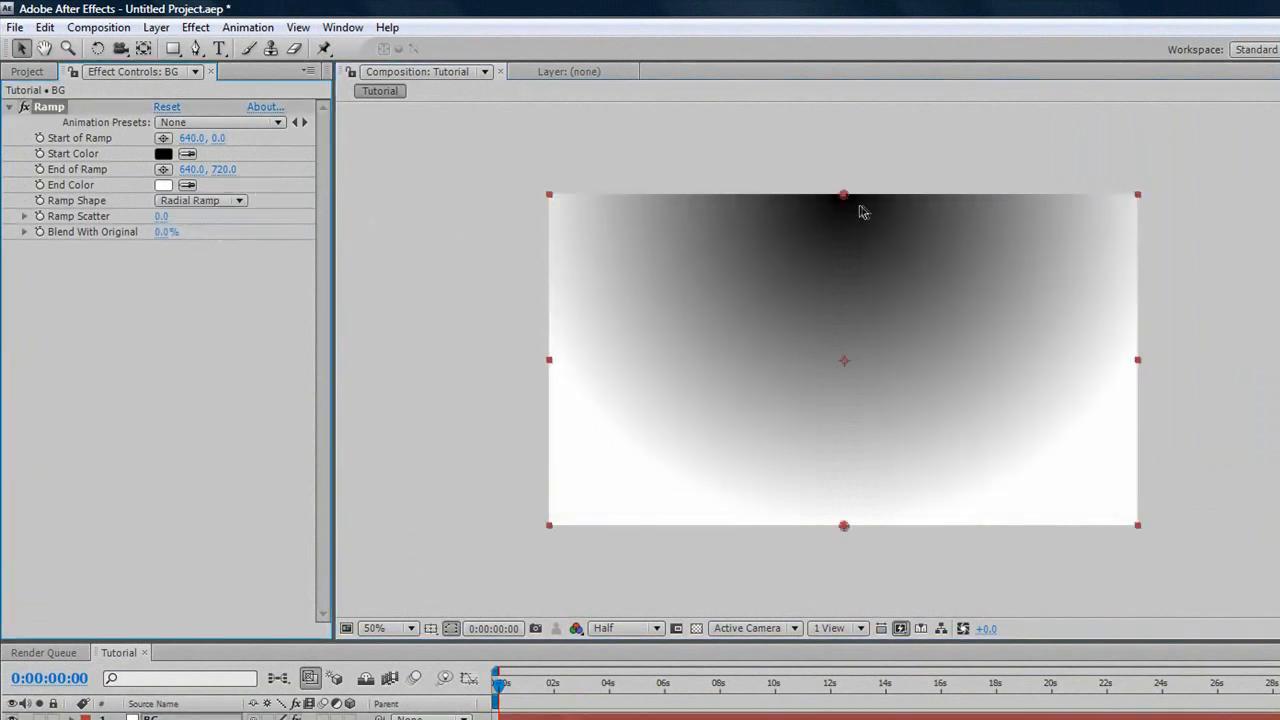
pyautogui.moveTo(843, 194); pyautogui.dragTo(845, 361)
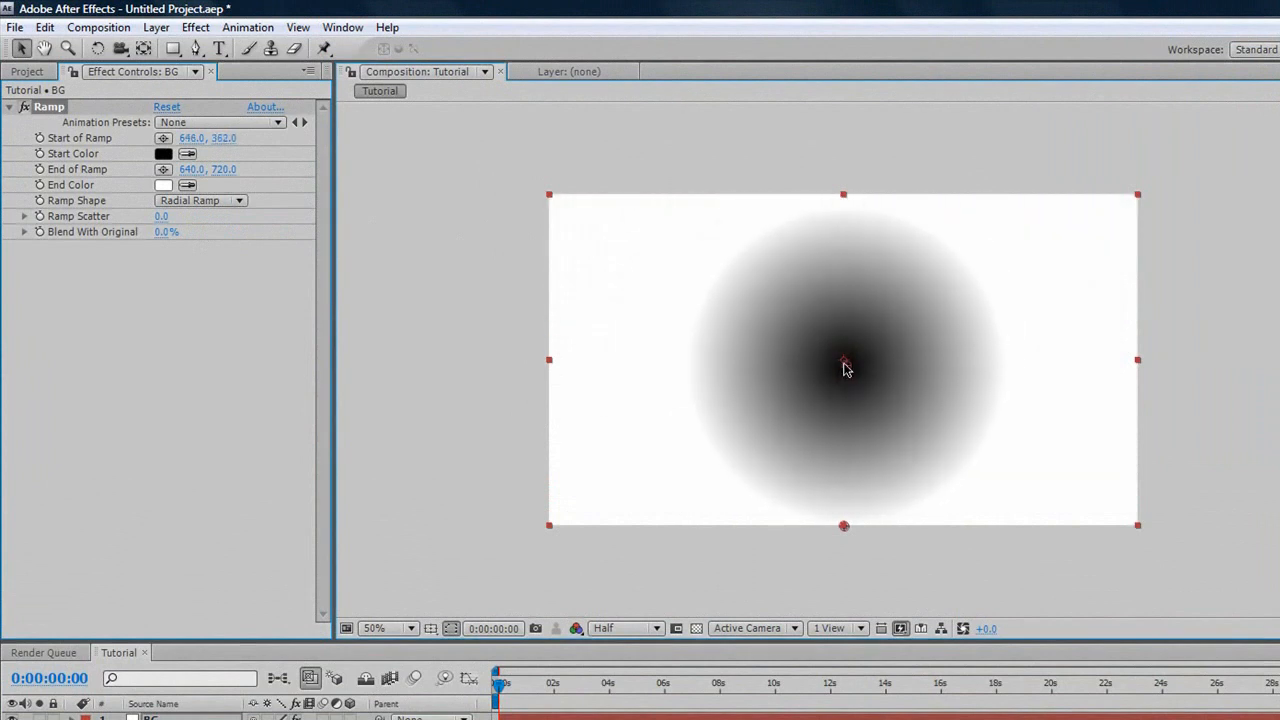
pyautogui.moveTo(850, 365); pyautogui.dragTo(843, 362)
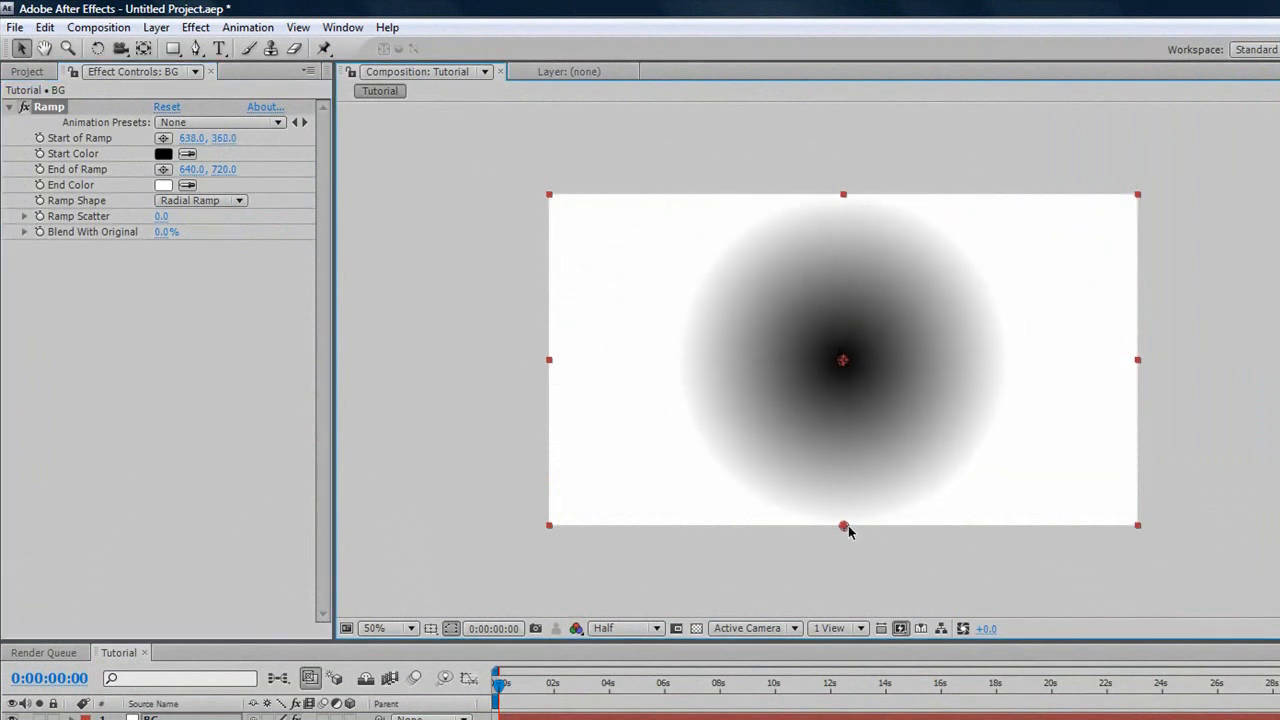
pyautogui.moveTo(843, 527); pyautogui.dragTo(997, 385)
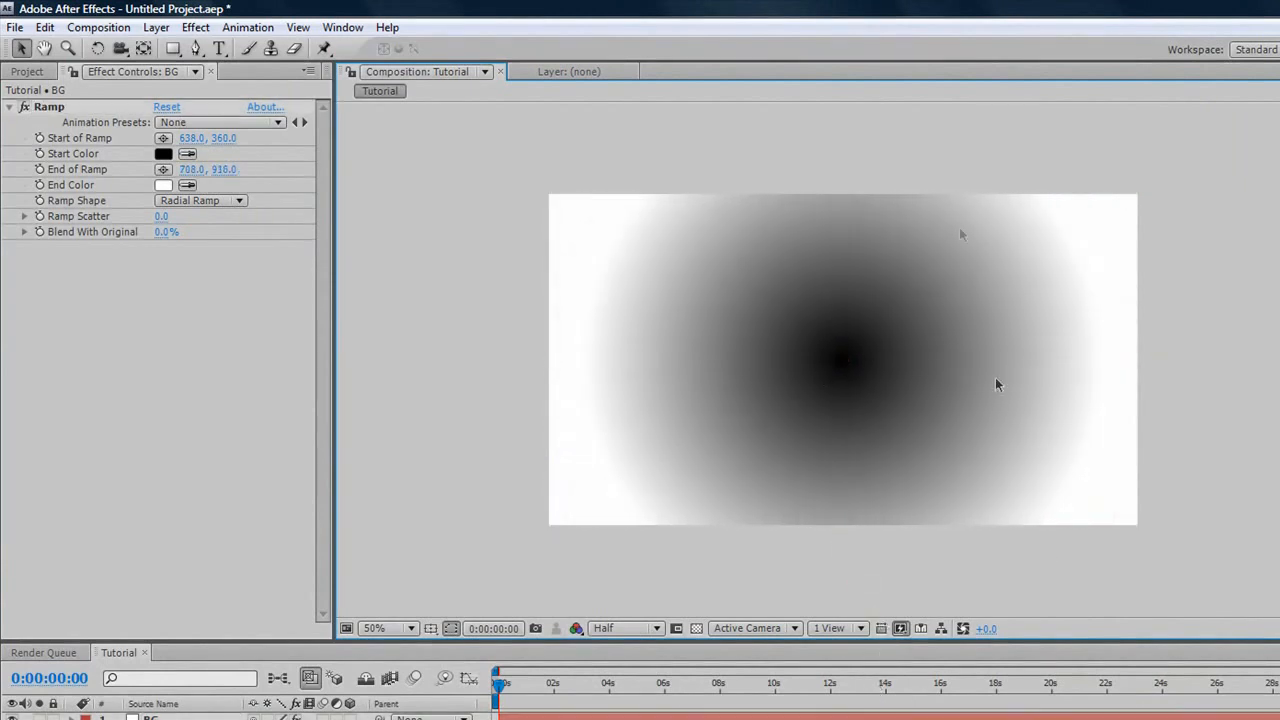
pyautogui.moveTo(1070, 390)
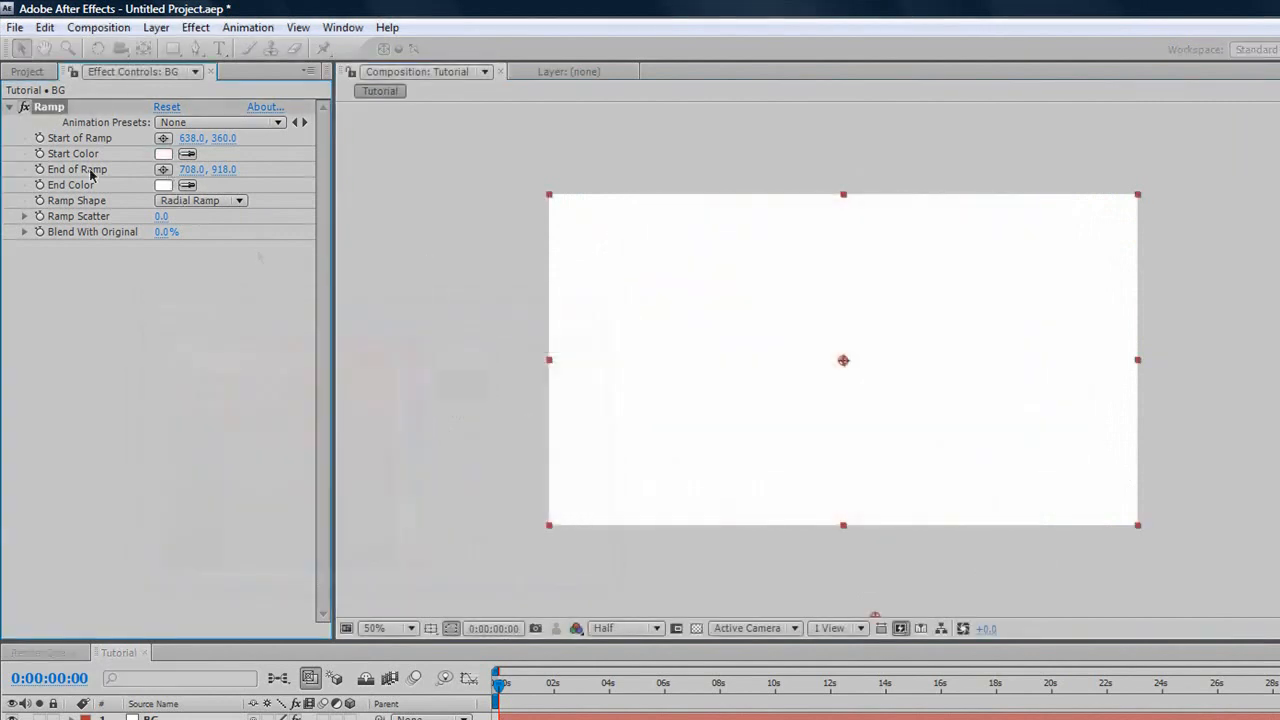
# Step: Set the Ramp End Color to light grey D8D8D8
pyautogui.click(163, 185)
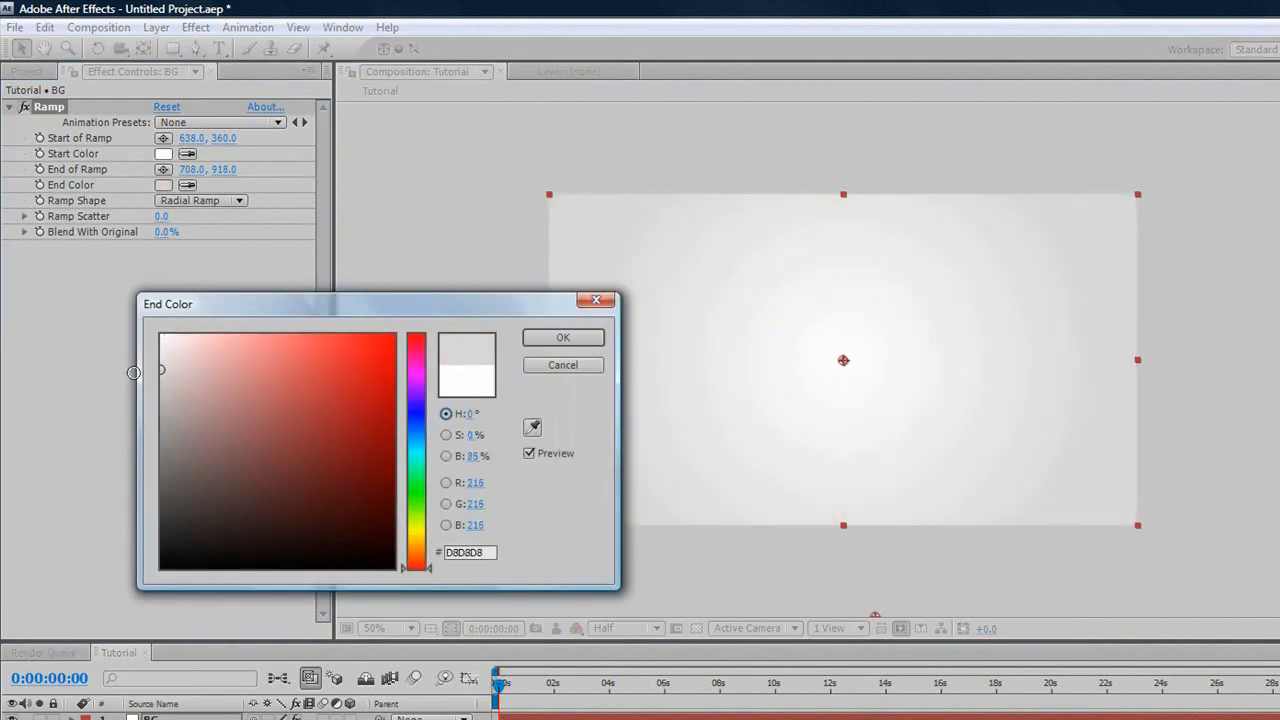
pyautogui.click(562, 337)
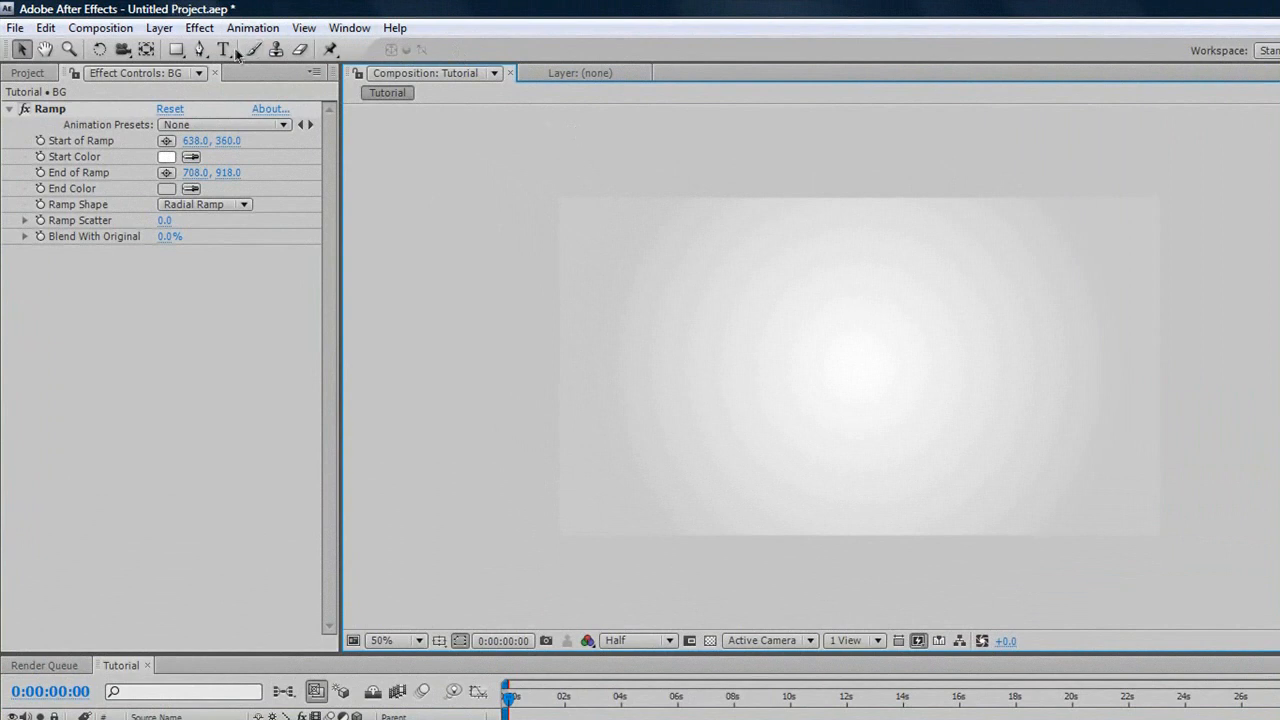
# Step: Type the 'Infuzed-Media' title centred in the frame and colour it black
pyautogui.click(228, 52)
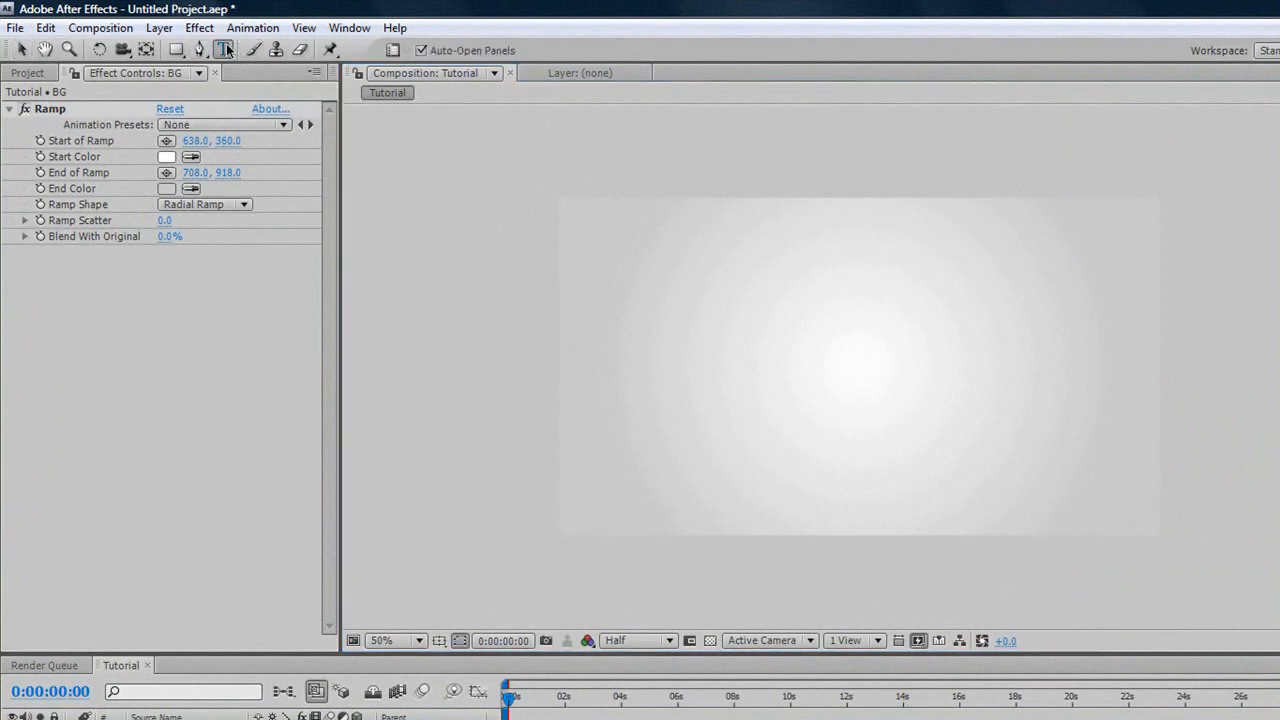
pyautogui.click(228, 54)
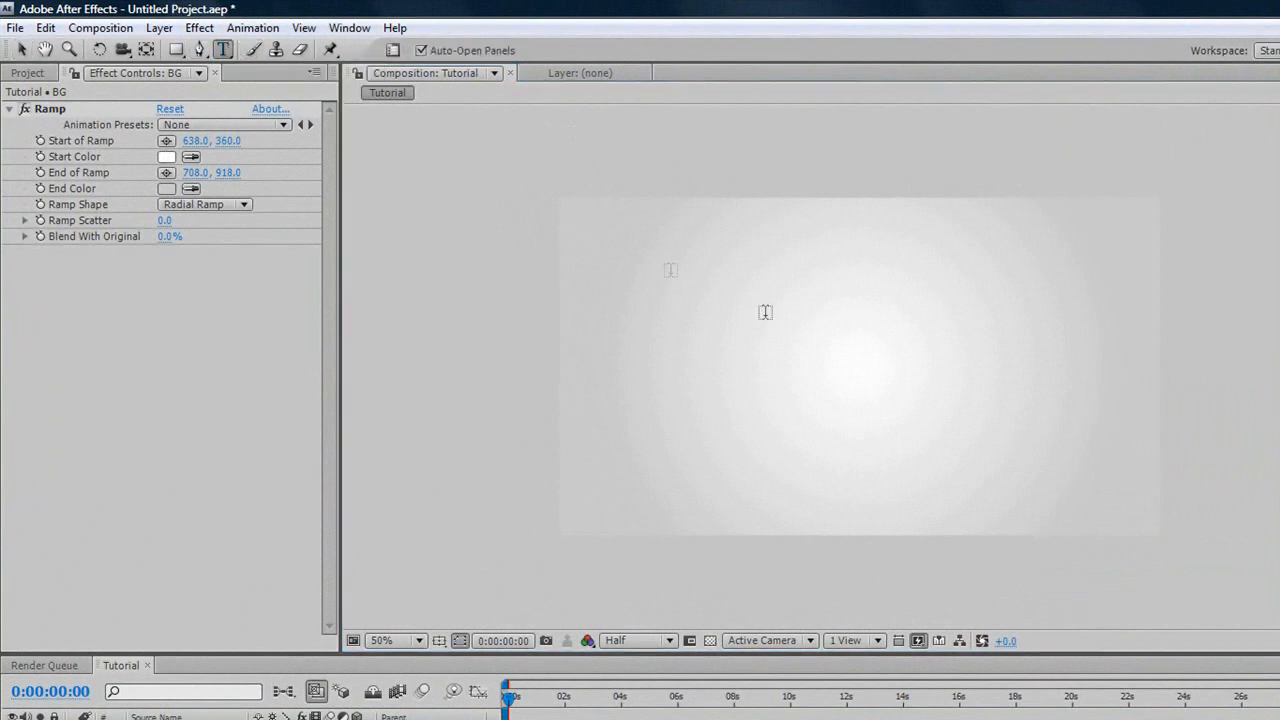
pyautogui.click(773, 316)
pyautogui.write('Infuzed-Media')
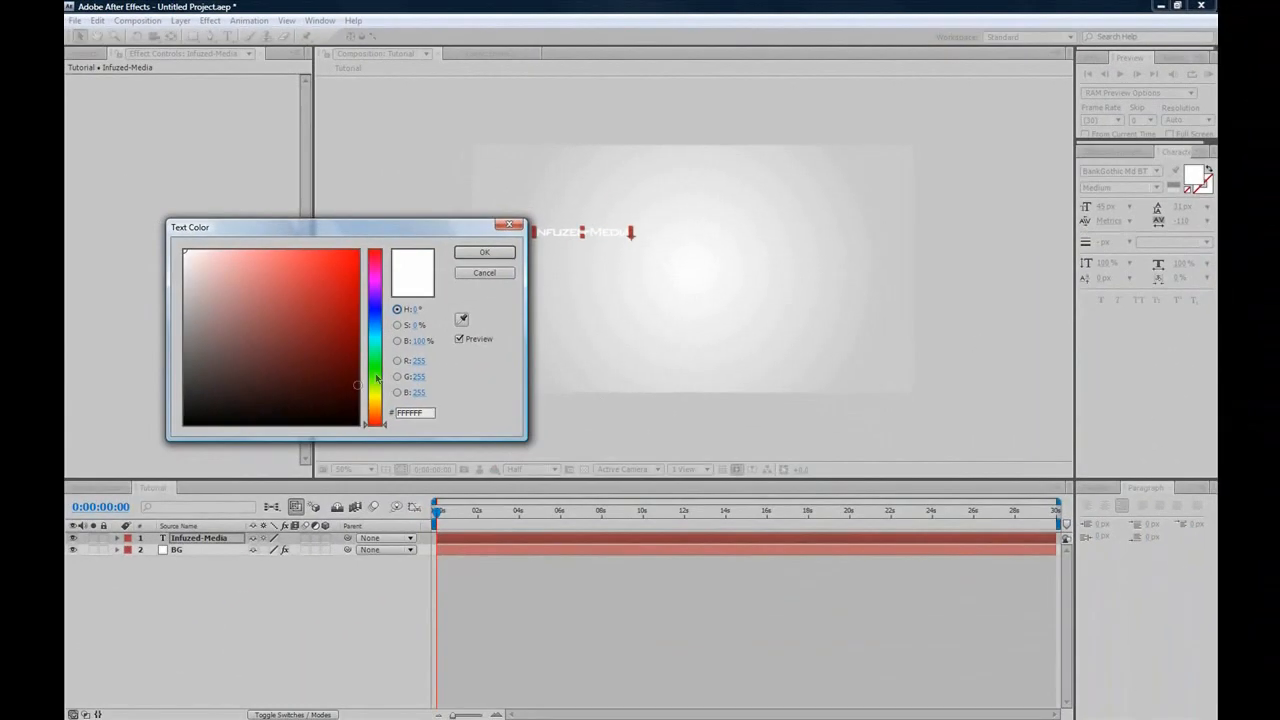
pyautogui.click(483, 251)
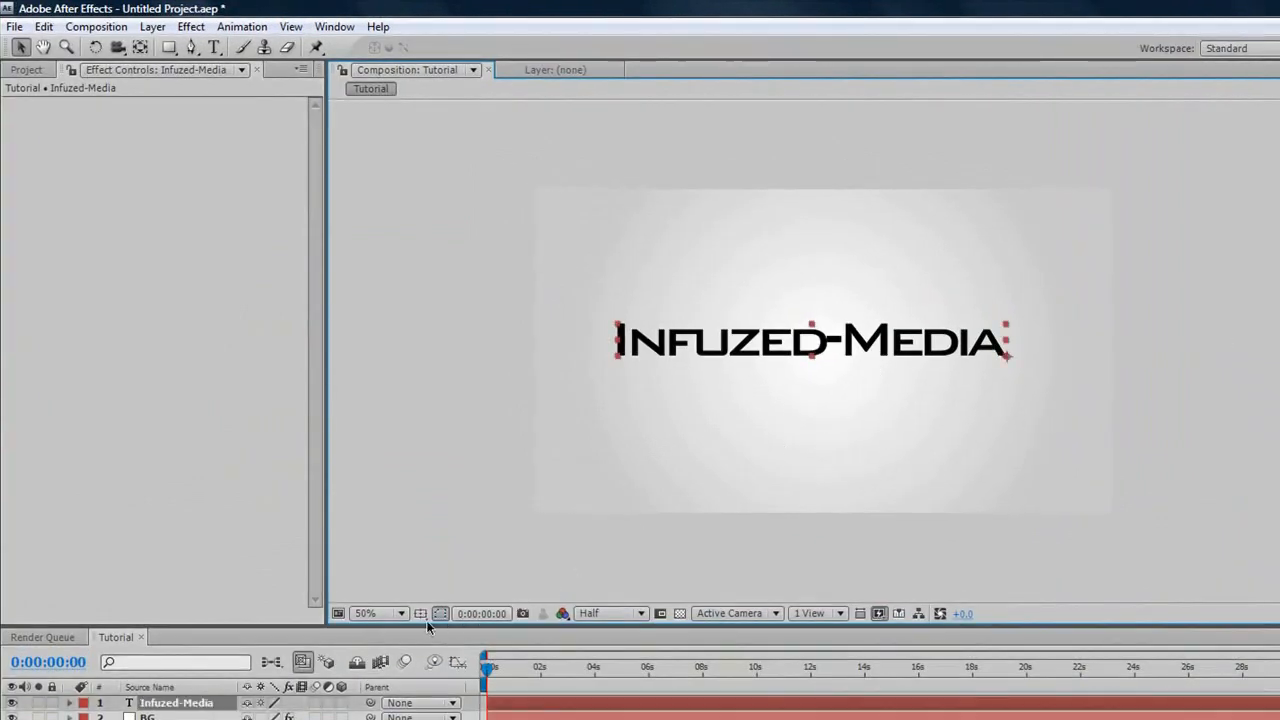
pyautogui.click(426, 613)
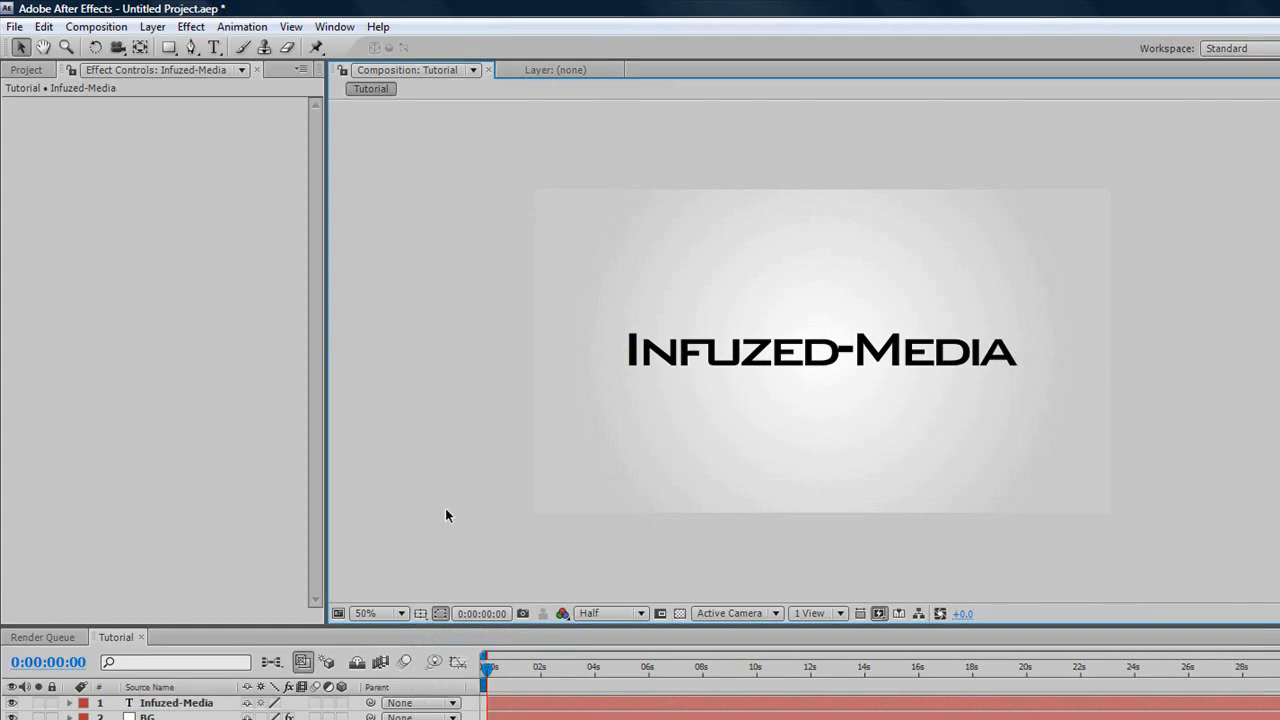
pyautogui.moveTo(429, 535)
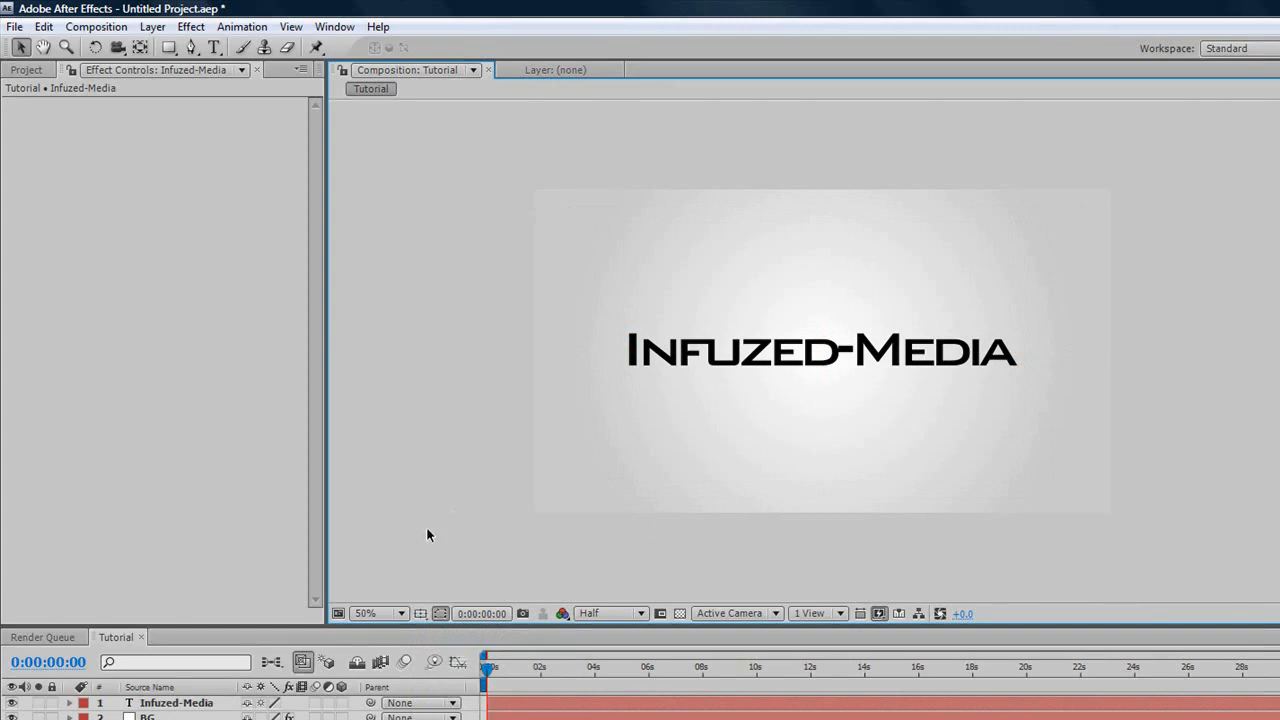
pyautogui.moveTo(526, 459)
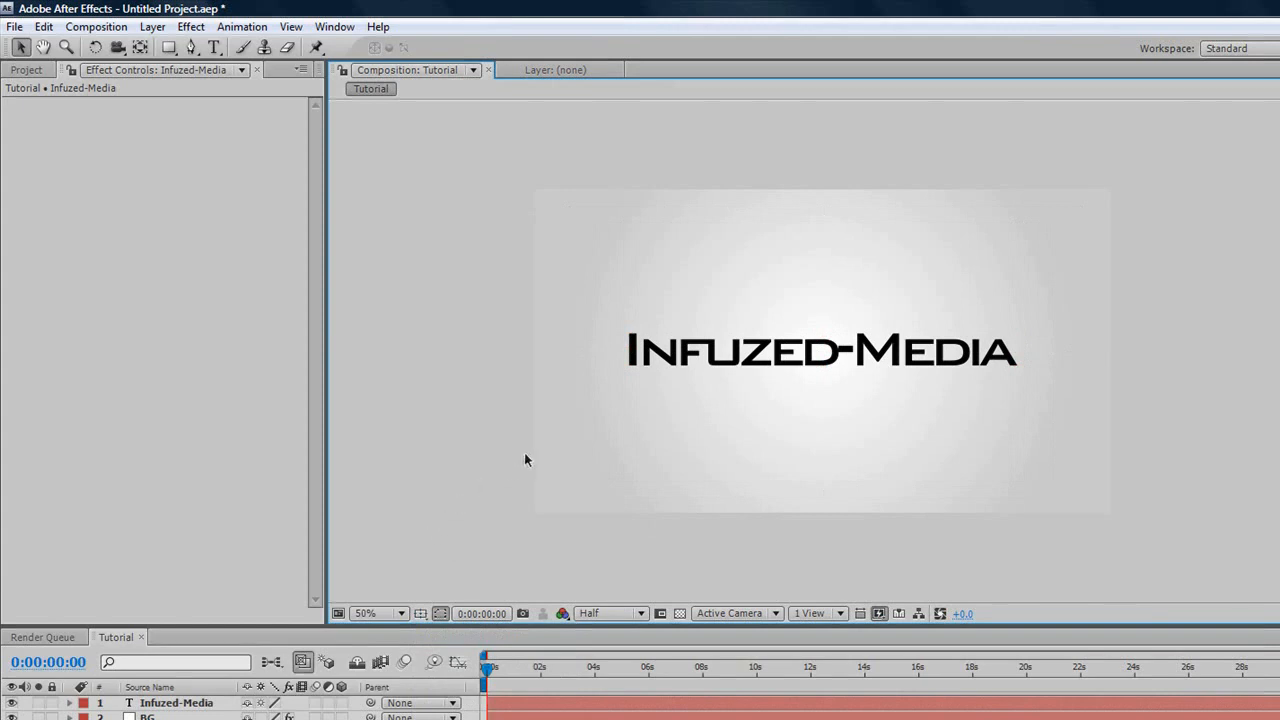
pyautogui.moveTo(570, 384)
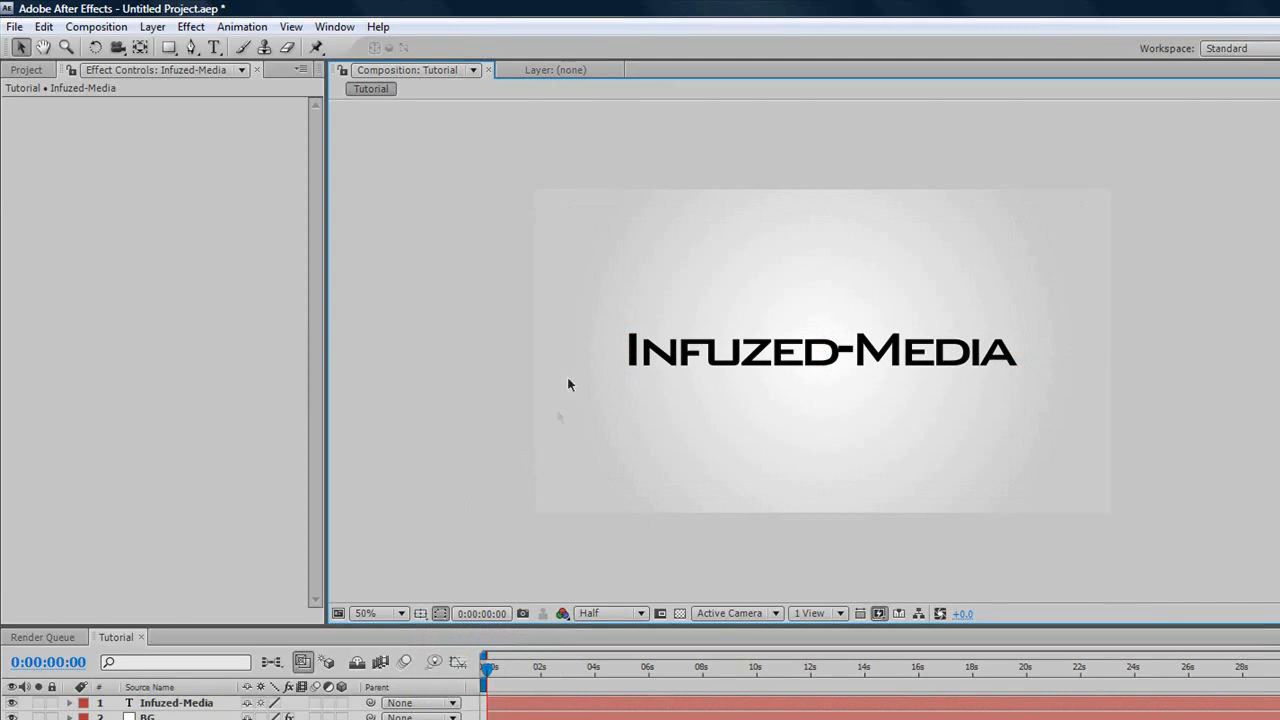
pyautogui.moveTo(343, 259)
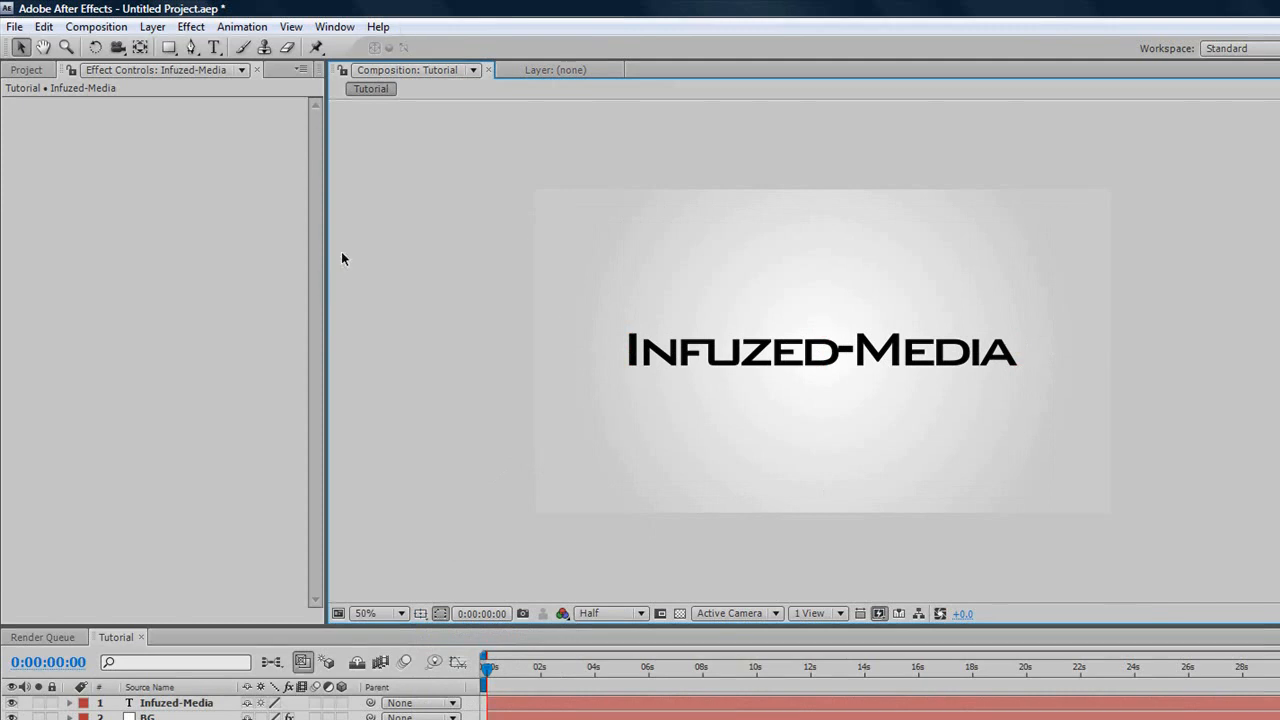
pyautogui.click(168, 704)
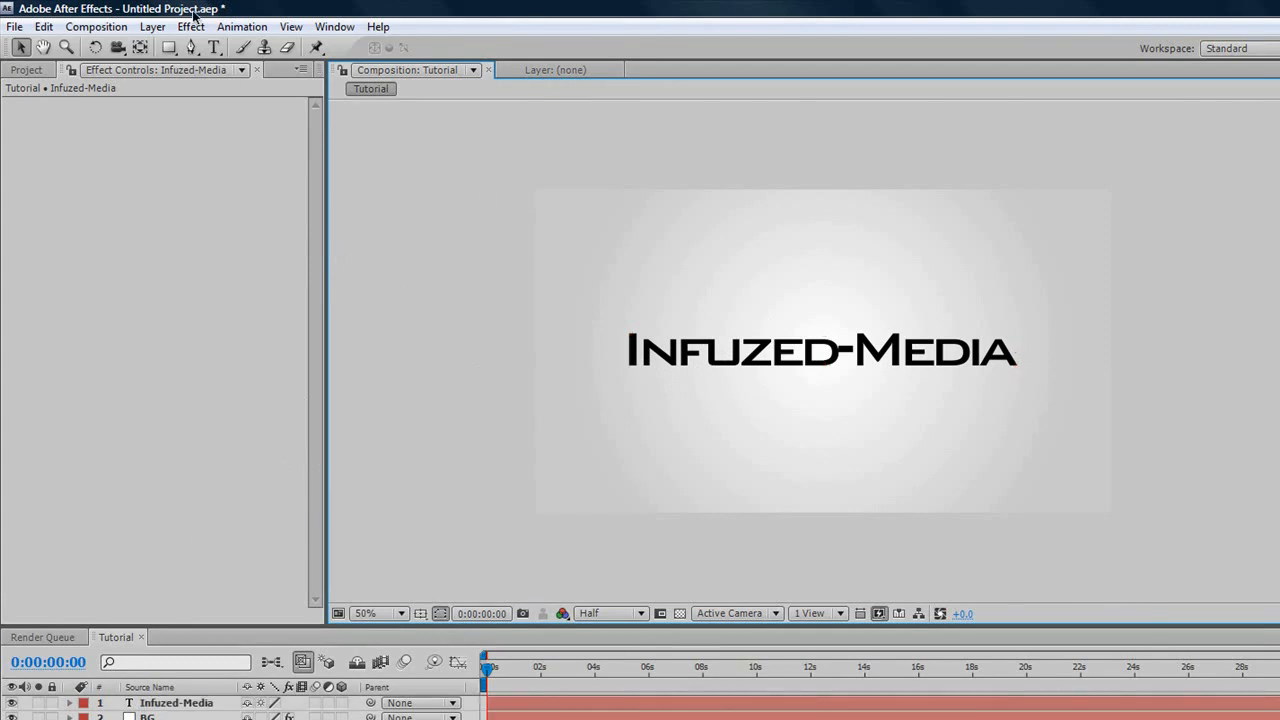
# Step: Create a comp-sized white solid layer named 'Particles' on top
pyautogui.click(153, 26)
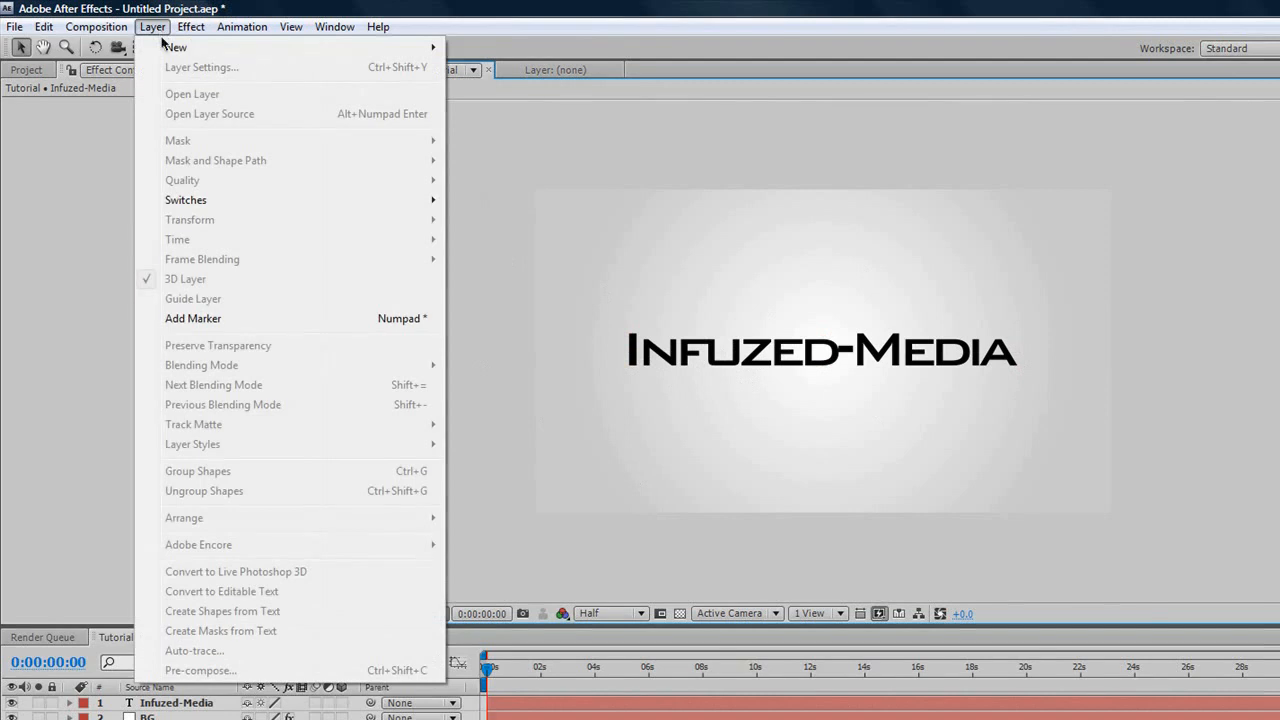
pyautogui.moveTo(175, 47)
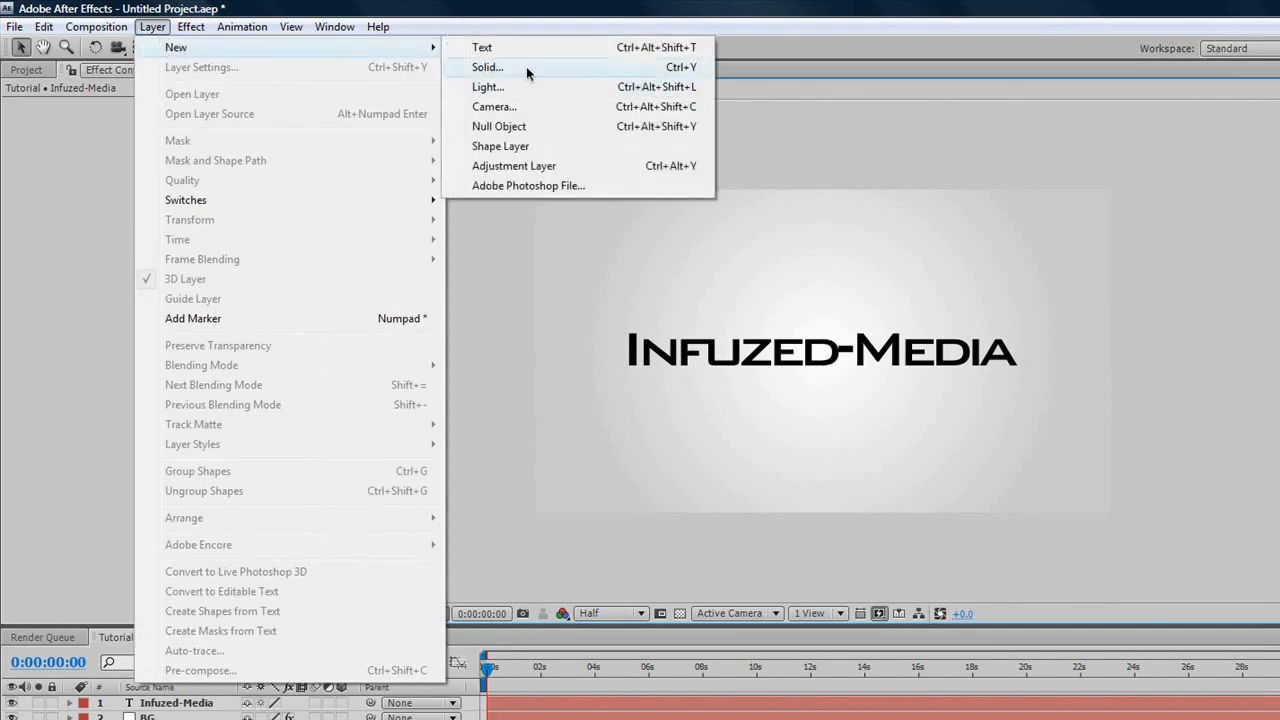
pyautogui.click(487, 67)
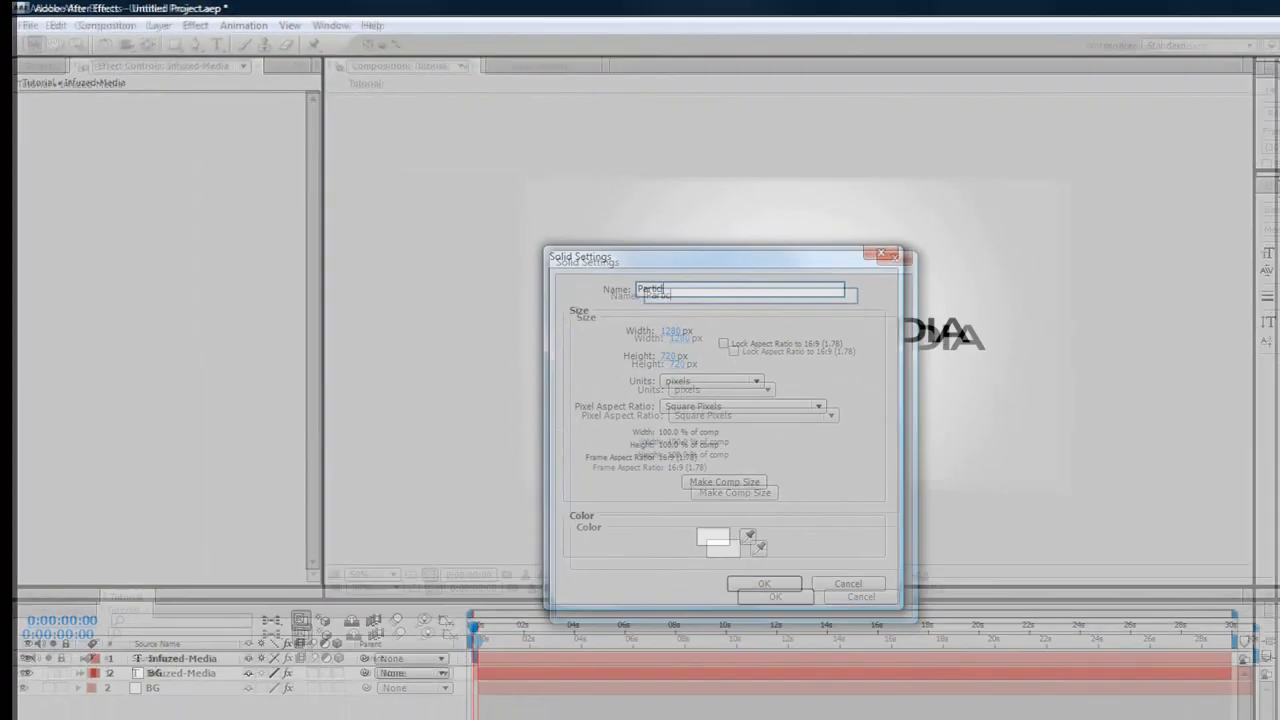
pyautogui.click(764, 582)
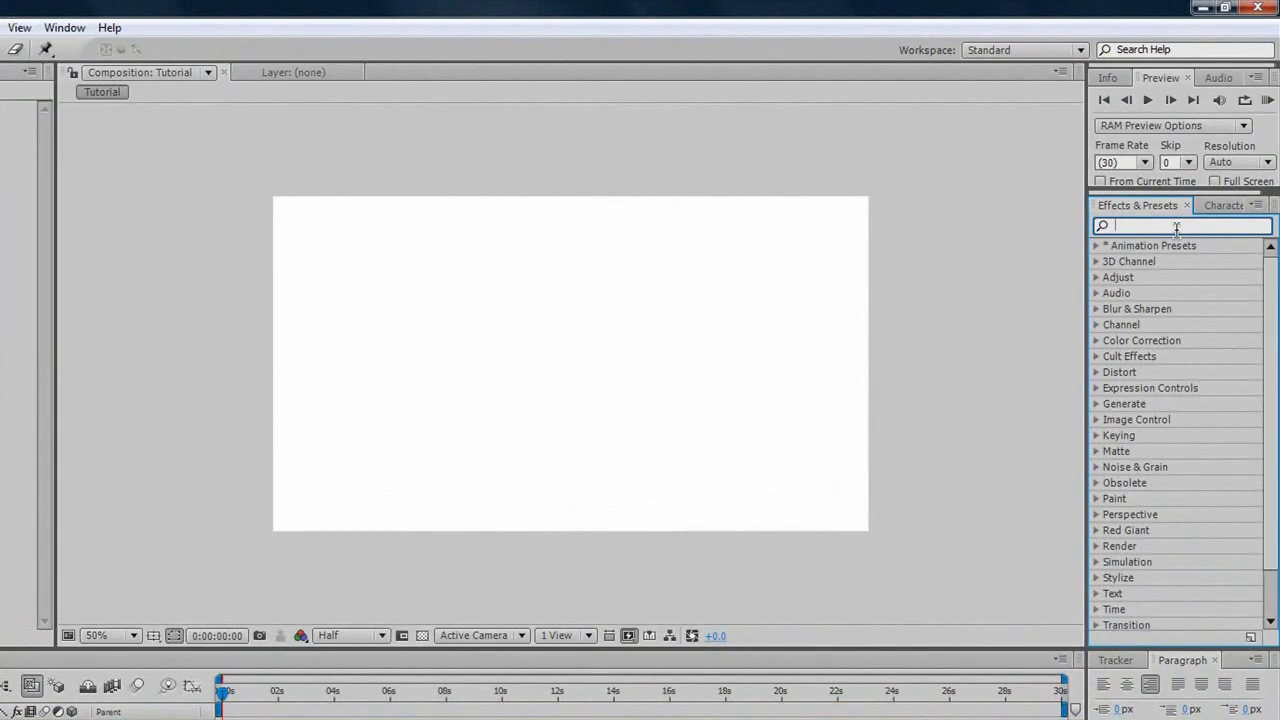
# Step: Search Effects & Presets for 'CC part' to apply CC Particle World
pyautogui.write('CC part')
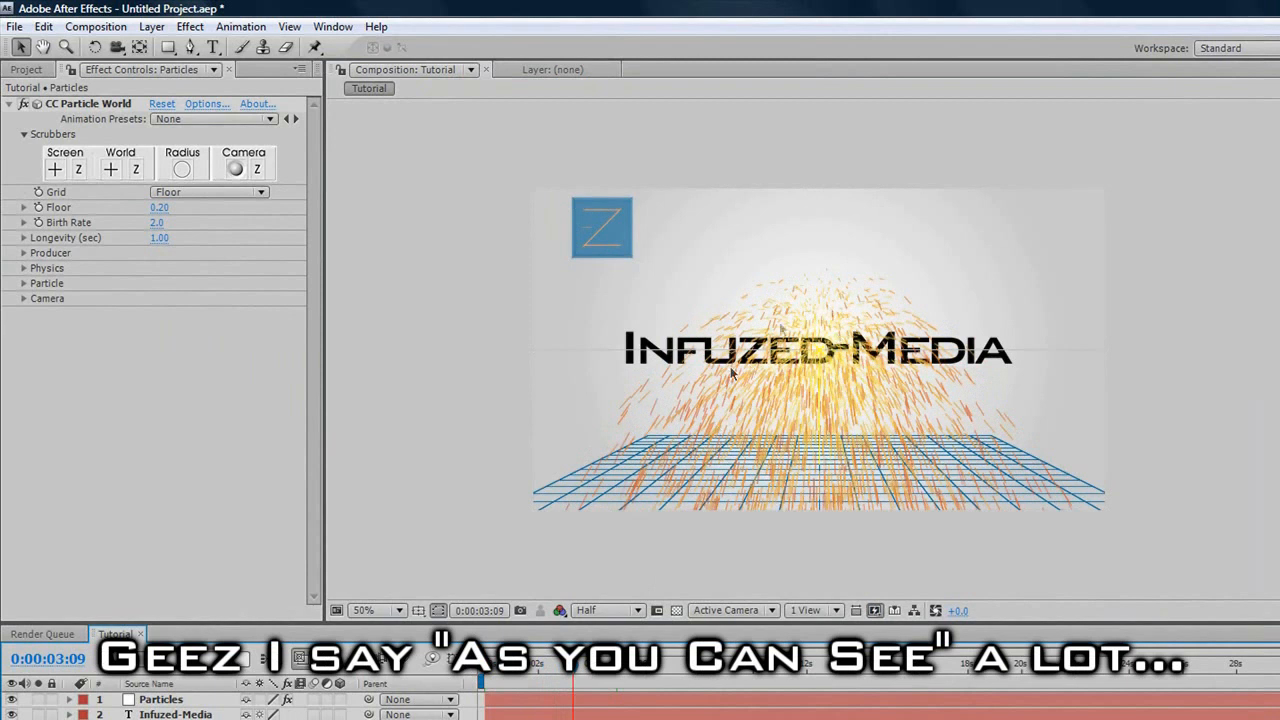
pyautogui.moveTo(617, 358)
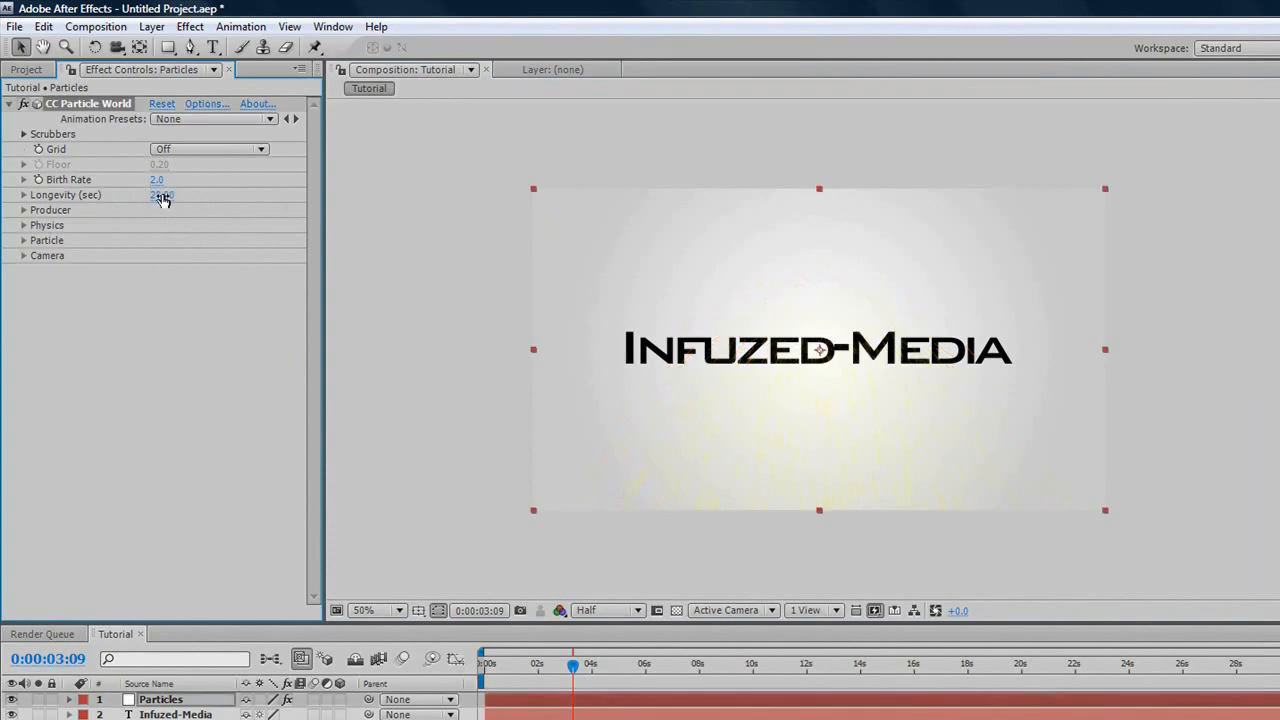
# Step: Set particle Longevity to 20 seconds and expand the Producer group
pyautogui.click(162, 194)
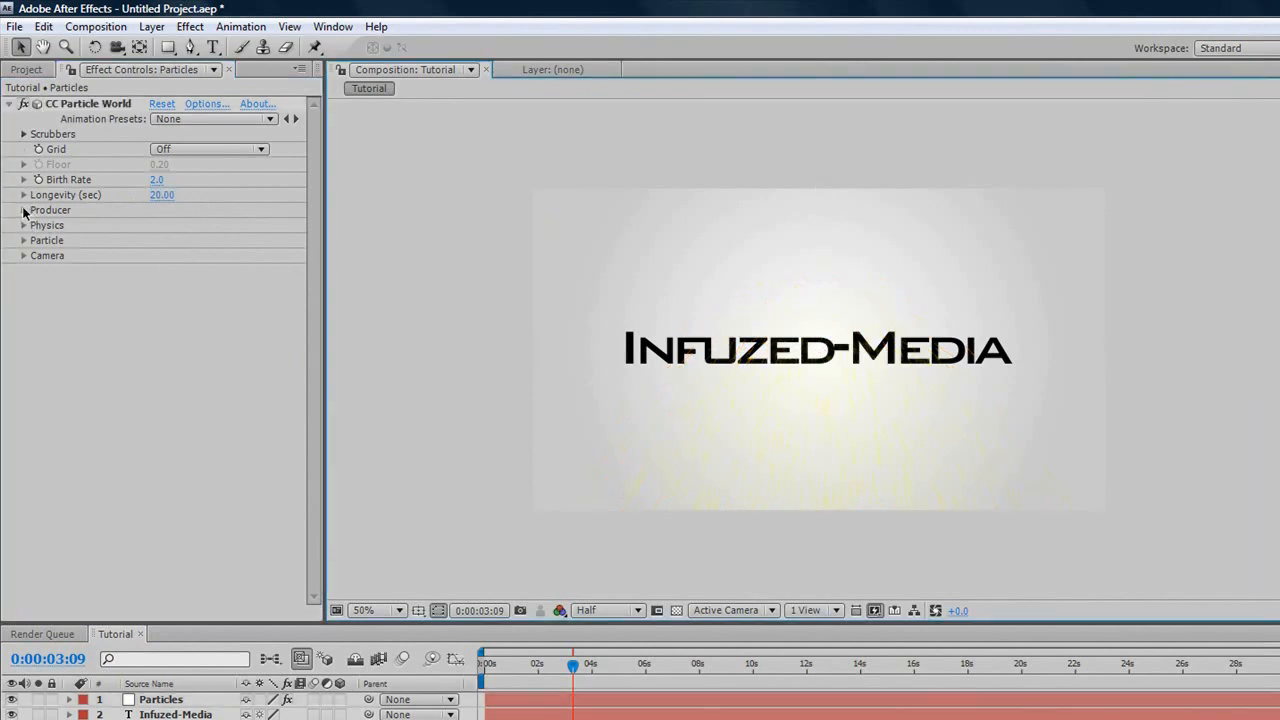
pyautogui.click(23, 210)
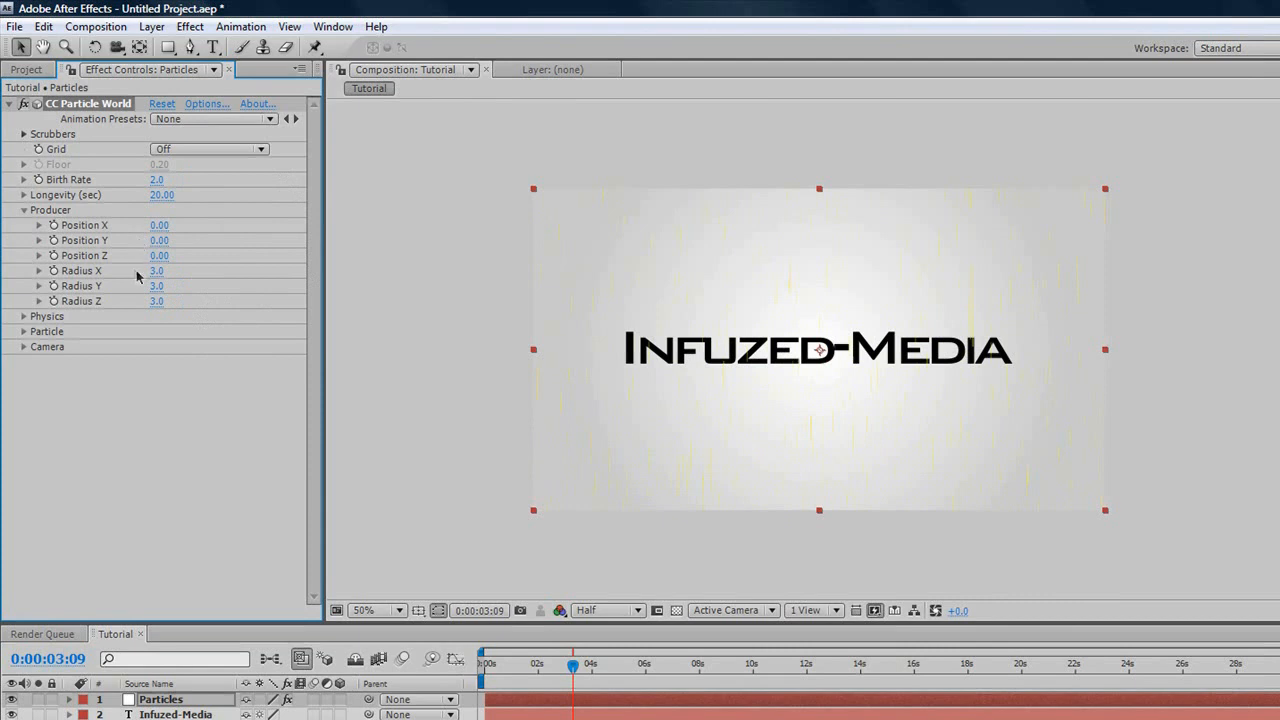
pyautogui.moveTo(303, 186)
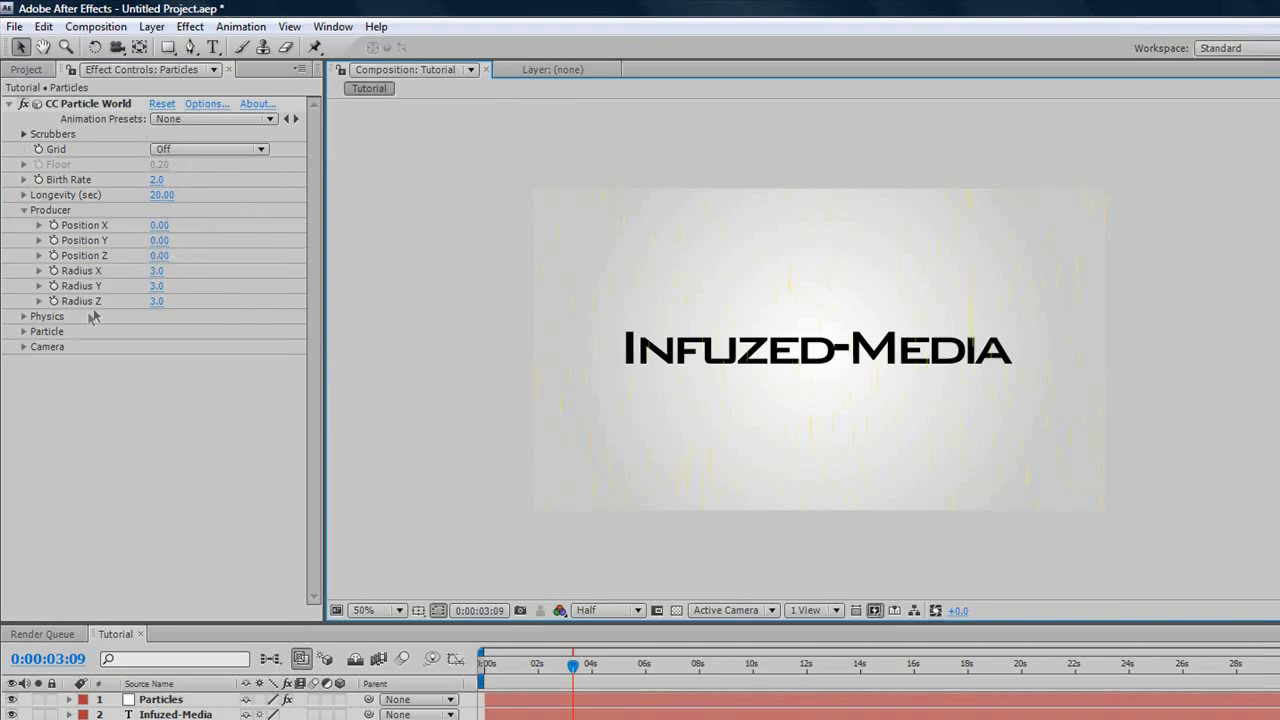
# Step: Set Particle Type to Faded Sphere with black birth and death colours
pyautogui.click(23, 316)
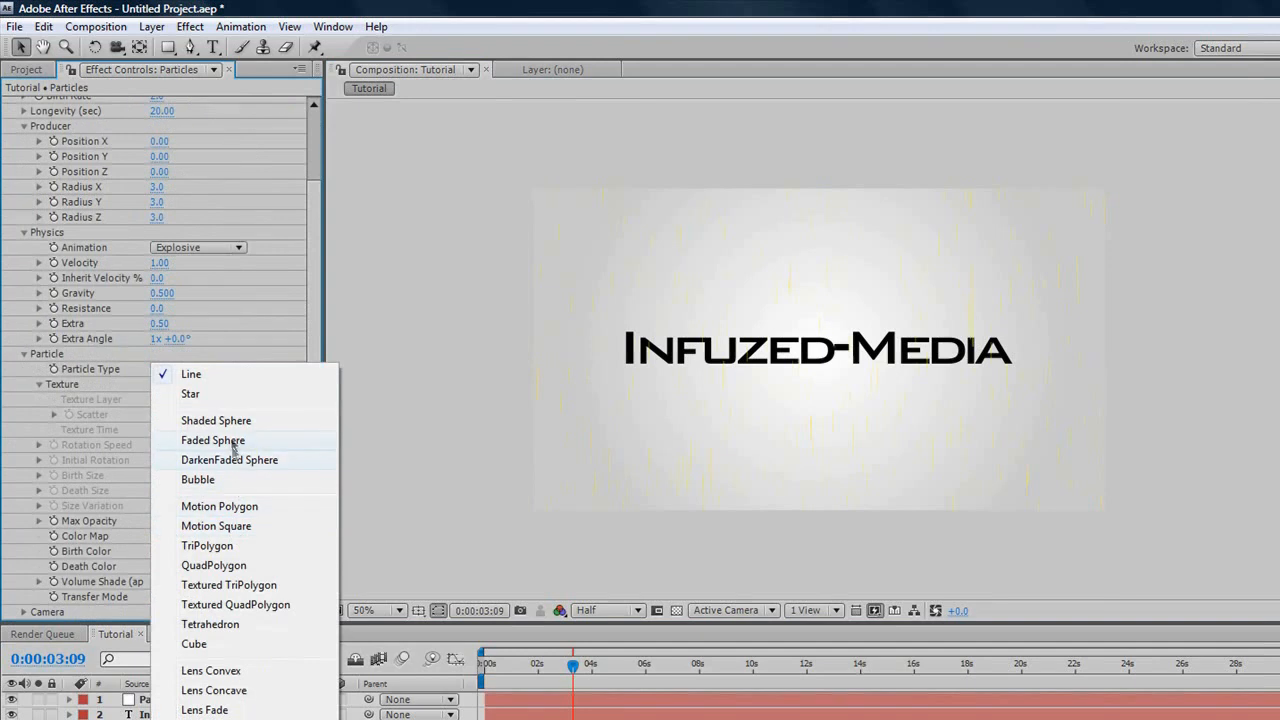
pyautogui.click(212, 440)
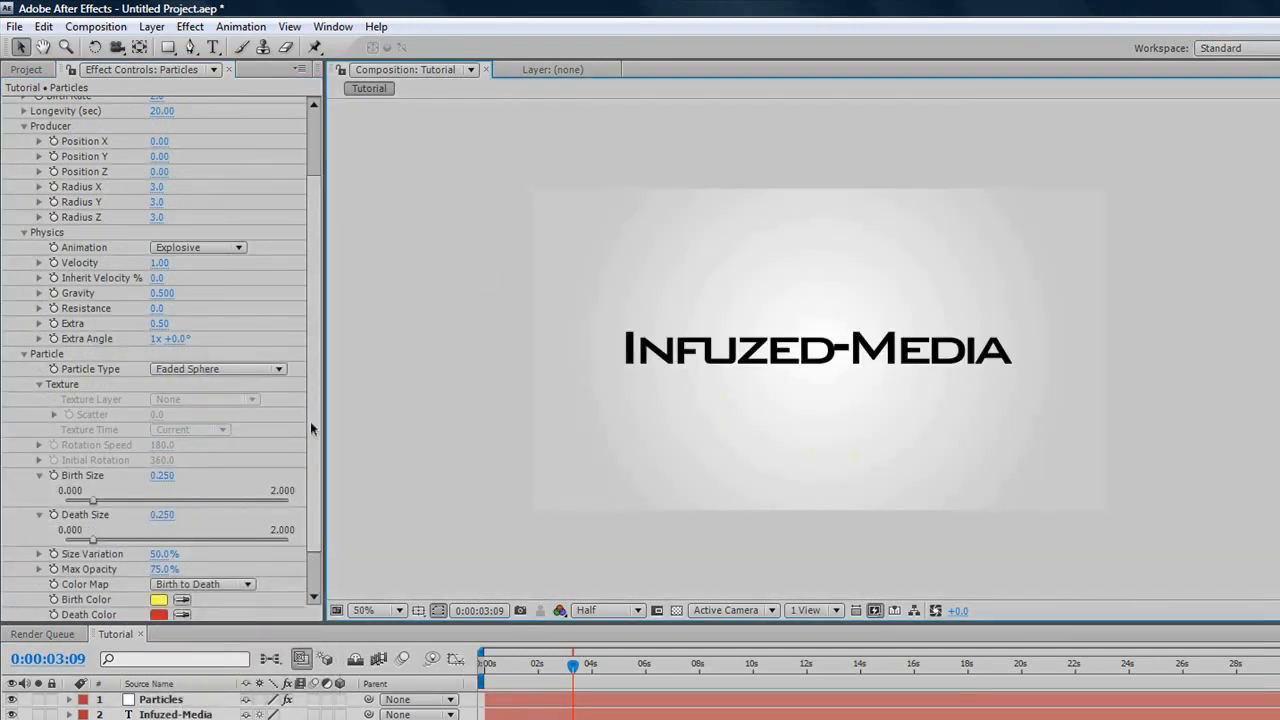
pyautogui.scroll(-3)
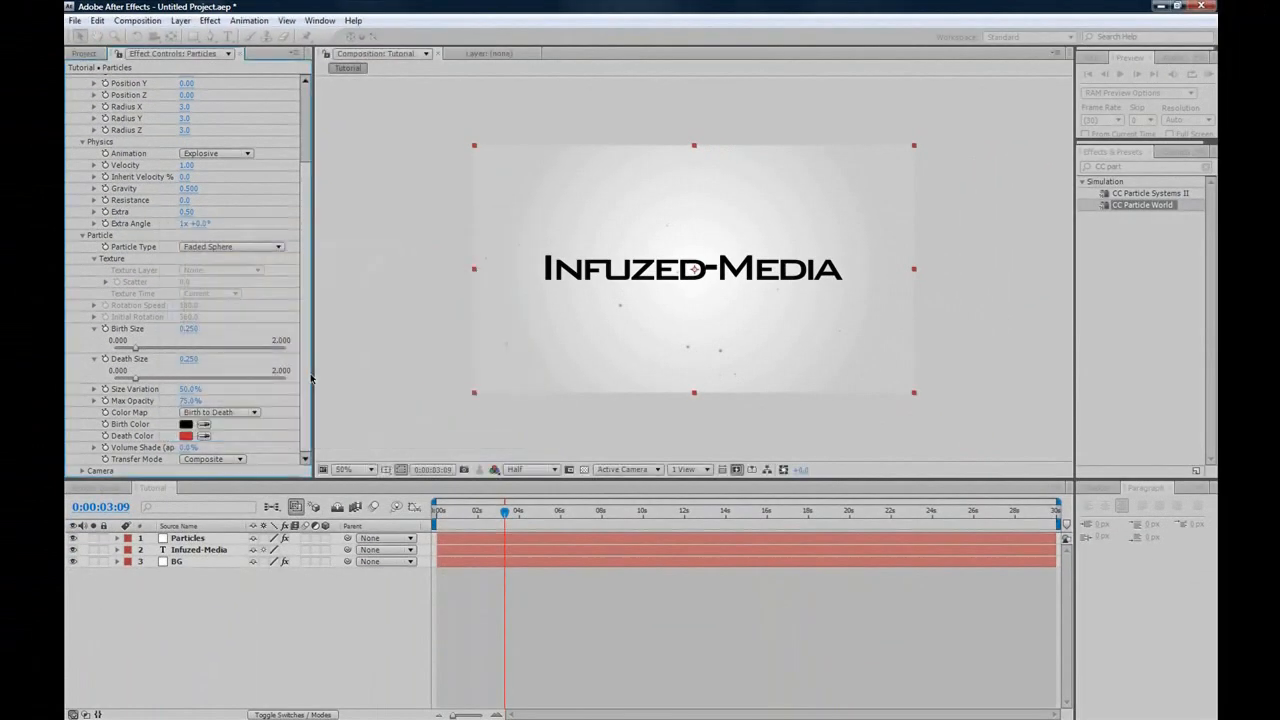
pyautogui.click(186, 436)
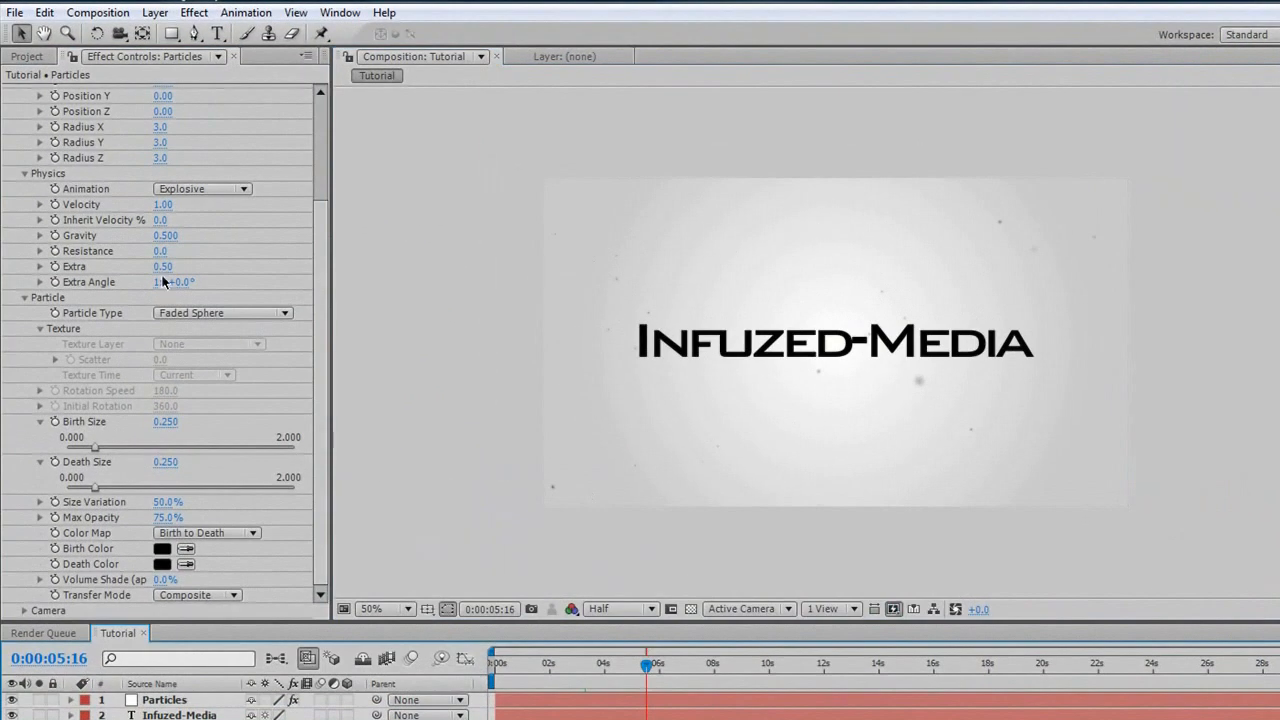
# Step: Set Physics Gravity to 0.000
pyautogui.doubleClick(165, 235)
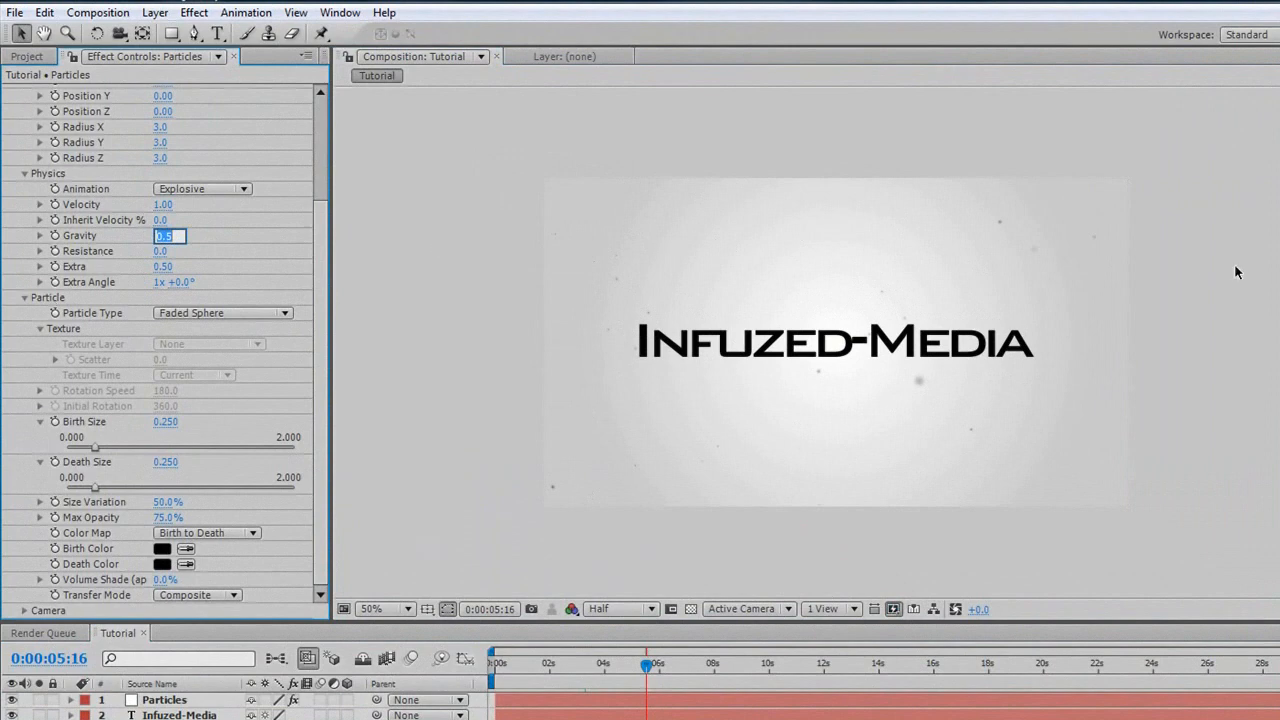
pyautogui.write('0.000')
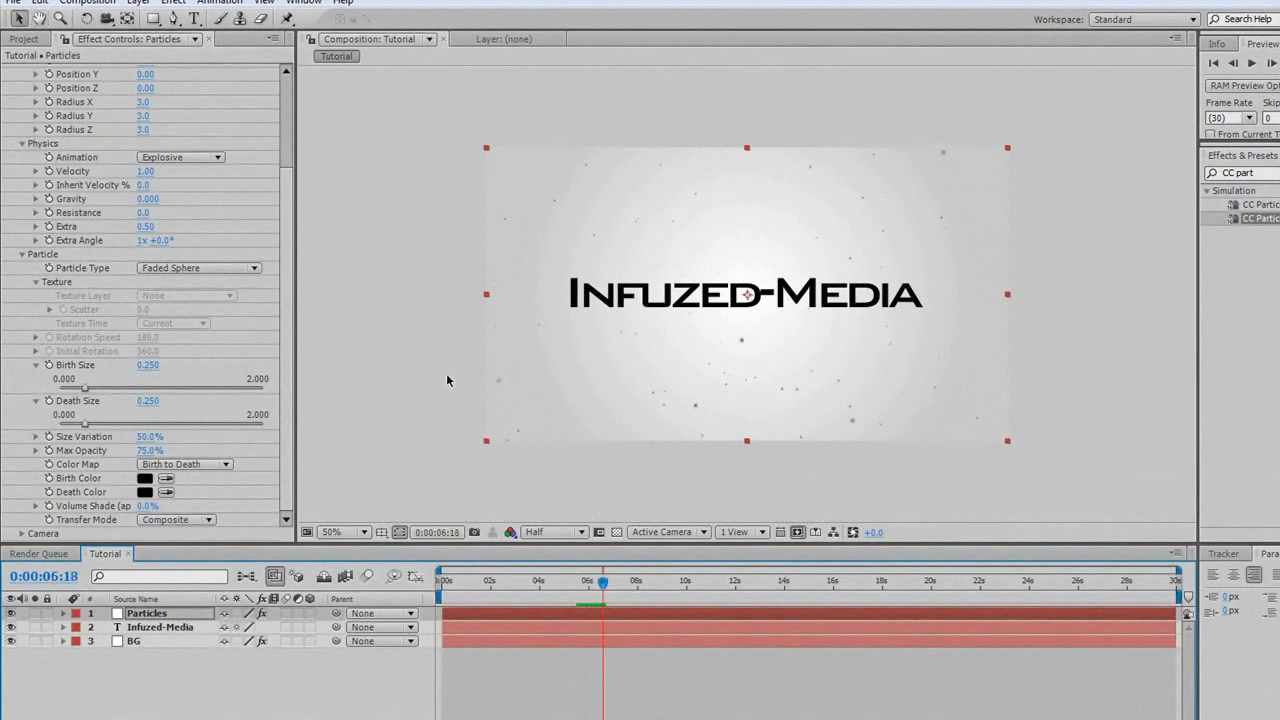
pyautogui.moveTo(420, 523)
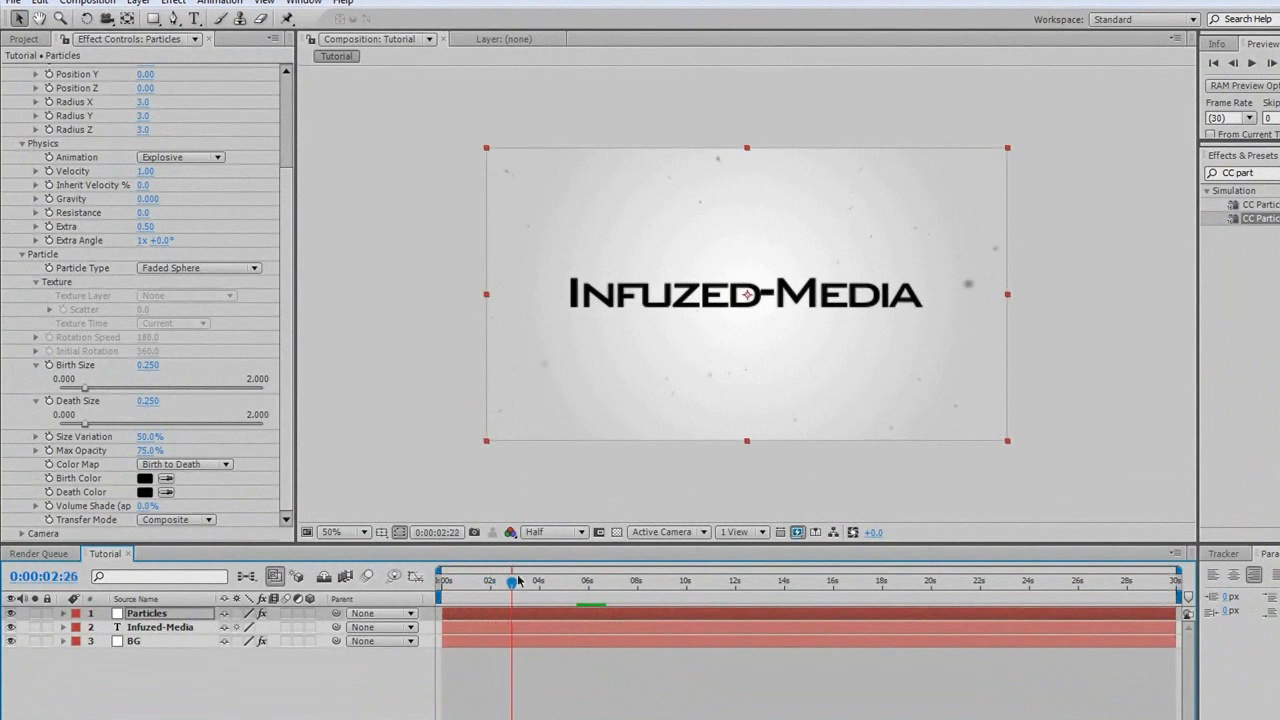
# Step: Move the Infuzed-Media title layer above Particles, then select the Particles layer
pyautogui.moveTo(513, 580); pyautogui.dragTo(555, 580)
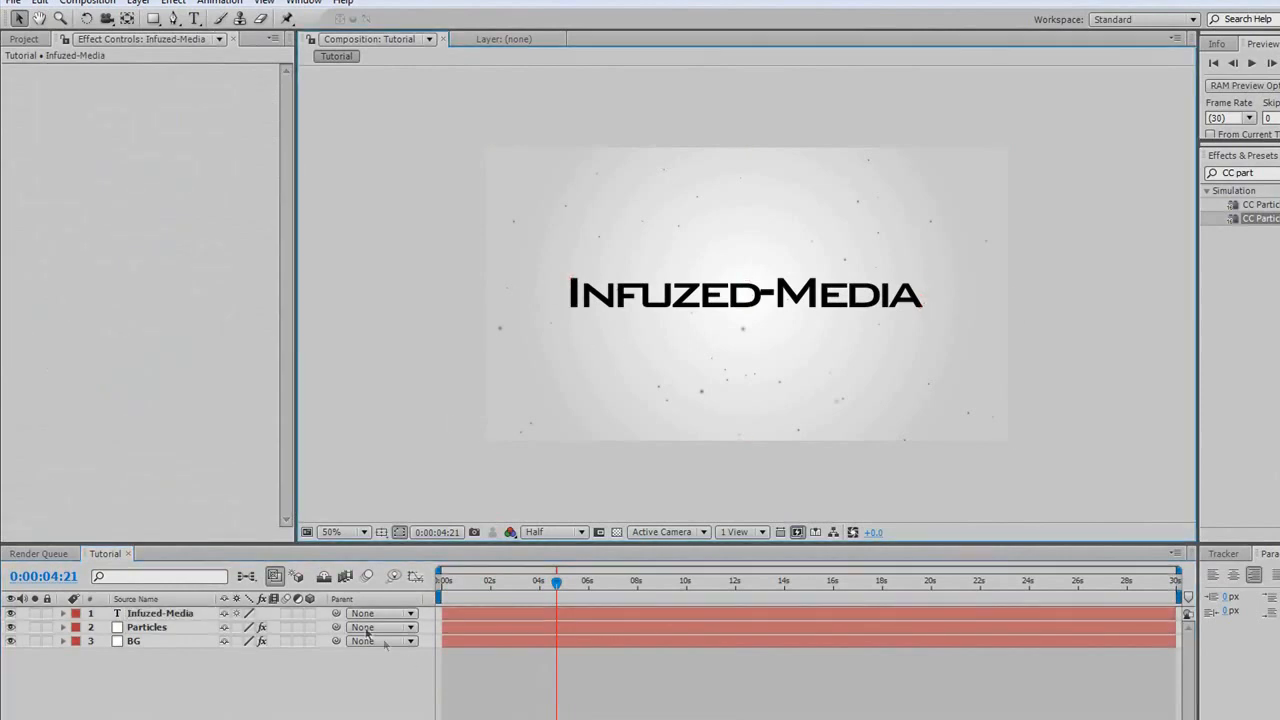
pyautogui.click(150, 627)
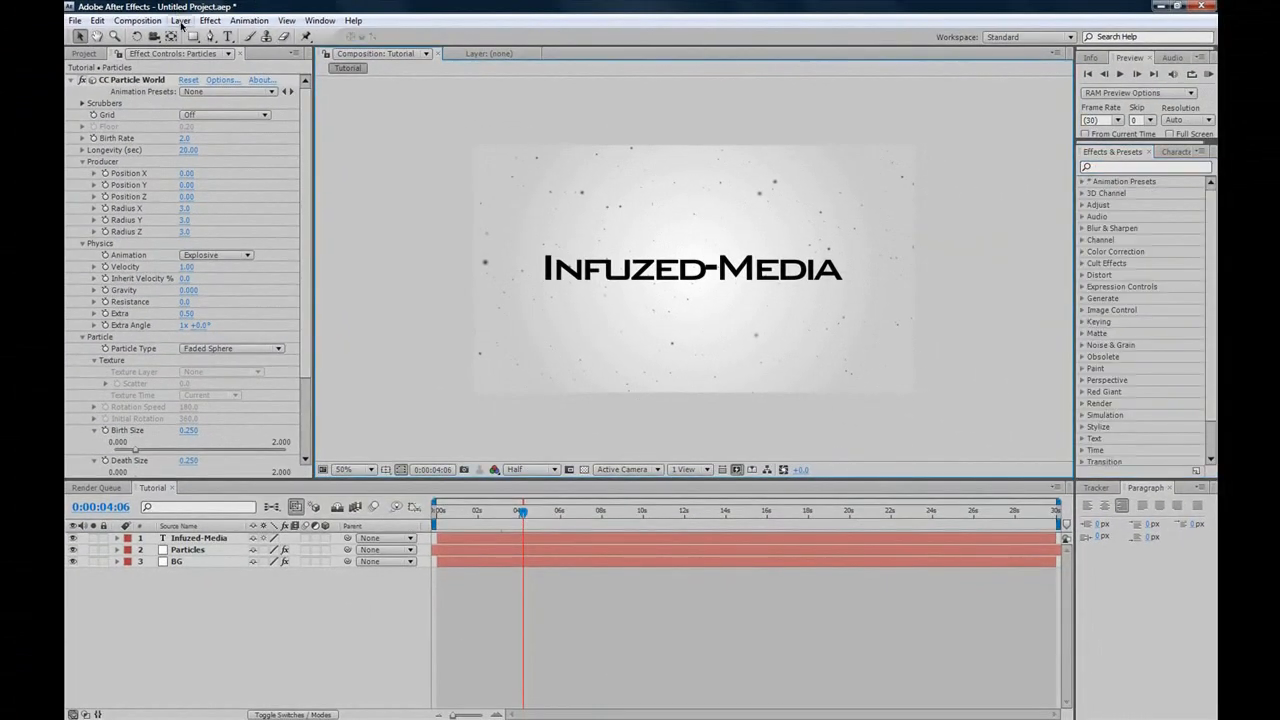
# Step: Add a new camera layer, Camera 1, accepting the default camera settings
pyautogui.click(178, 17)
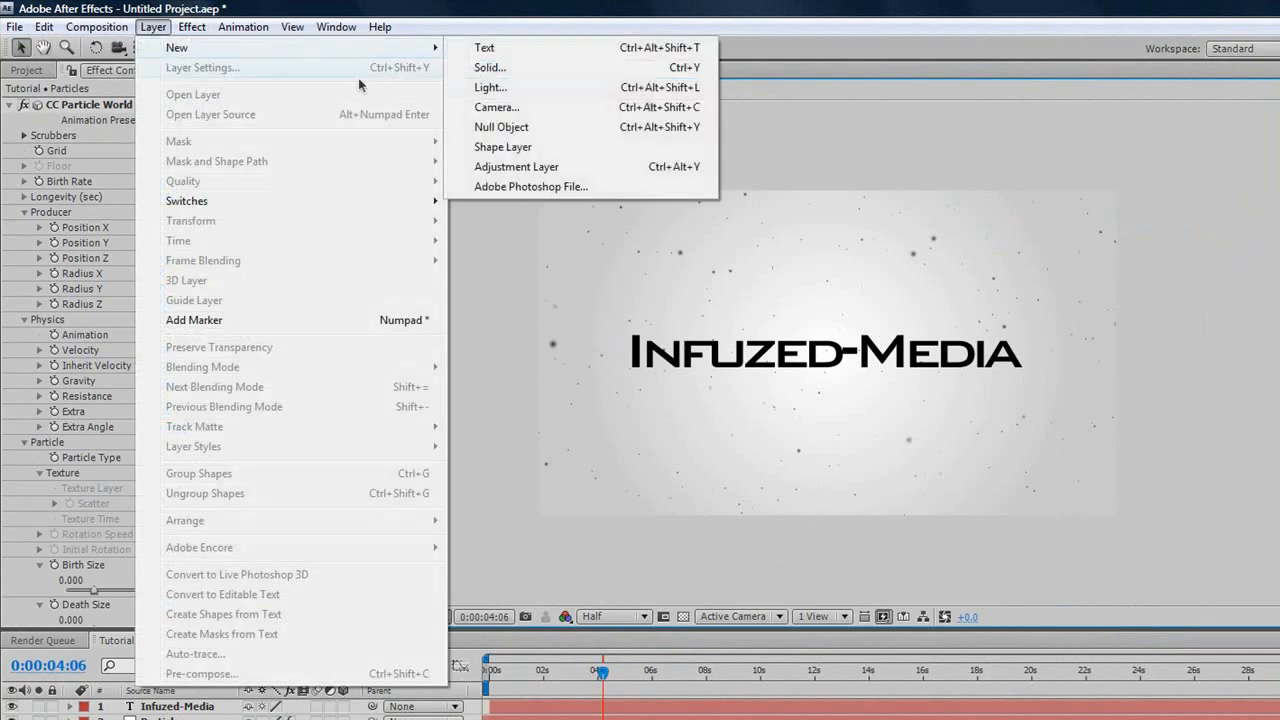
pyautogui.click(495, 107)
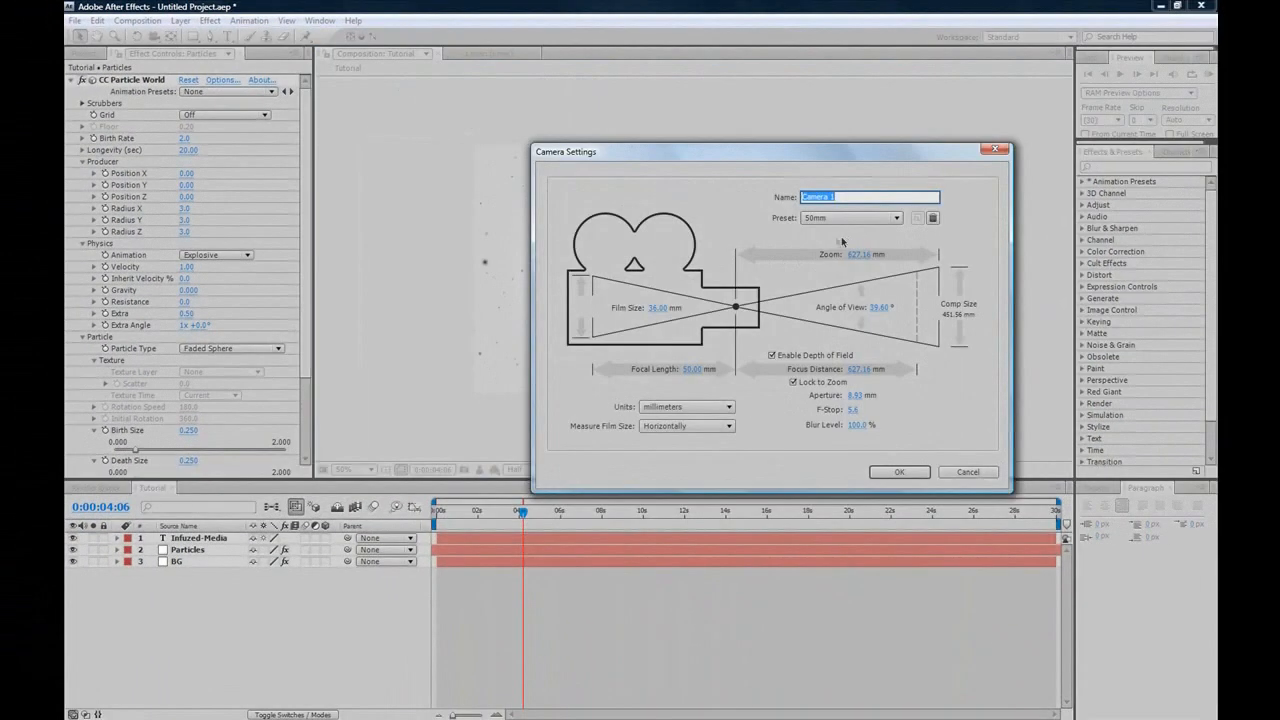
pyautogui.click(900, 471)
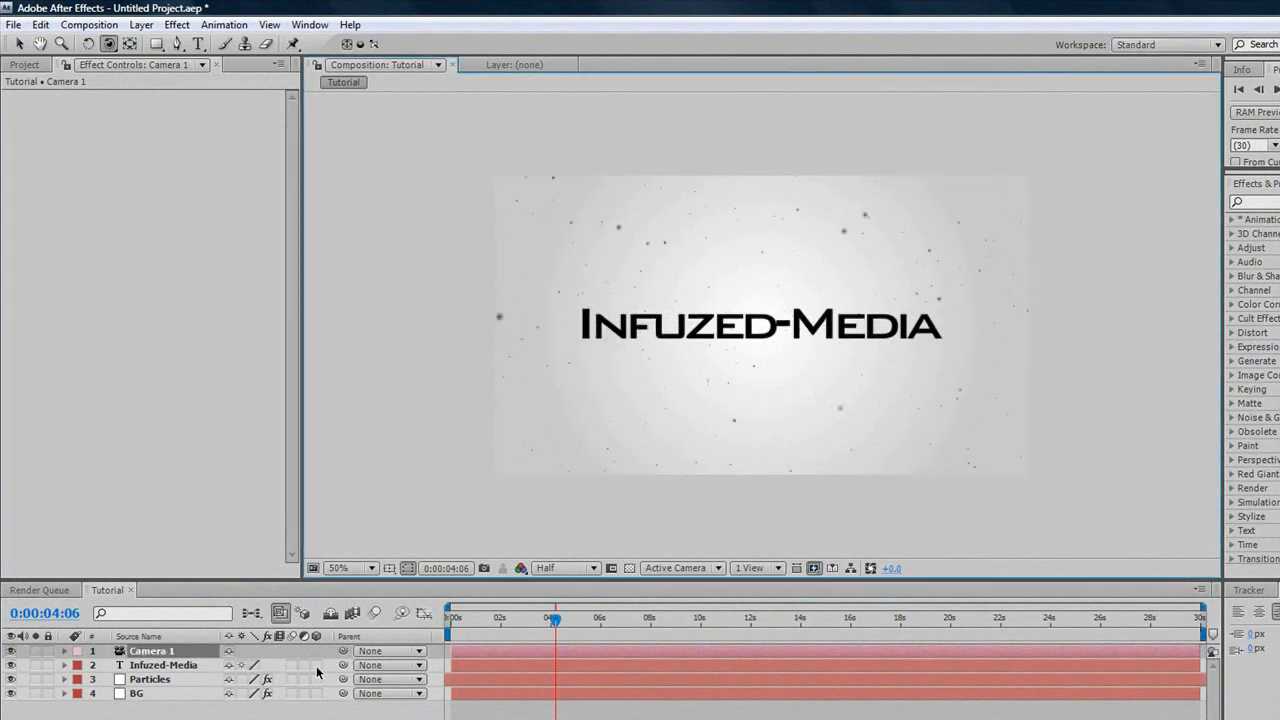
# Step: Enable the 3D Layer switch on the Infuzed-Media title layer
pyautogui.click(165, 662)
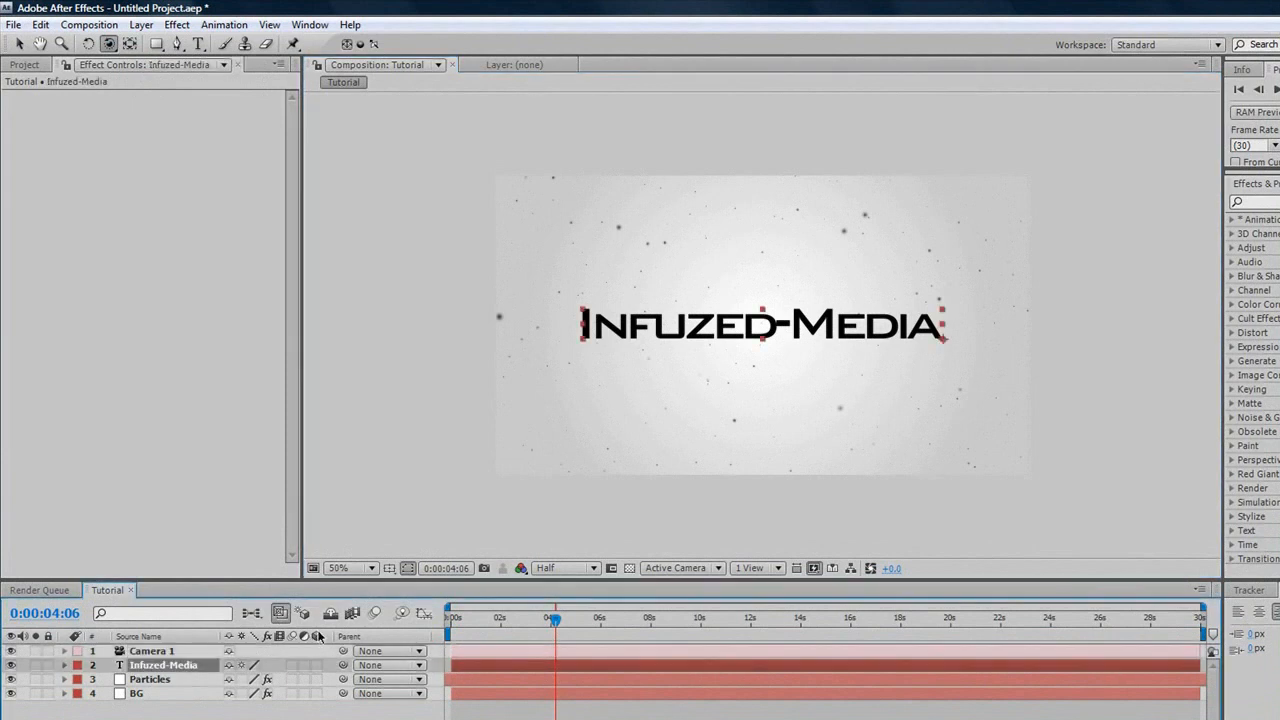
pyautogui.moveTo(320, 636)
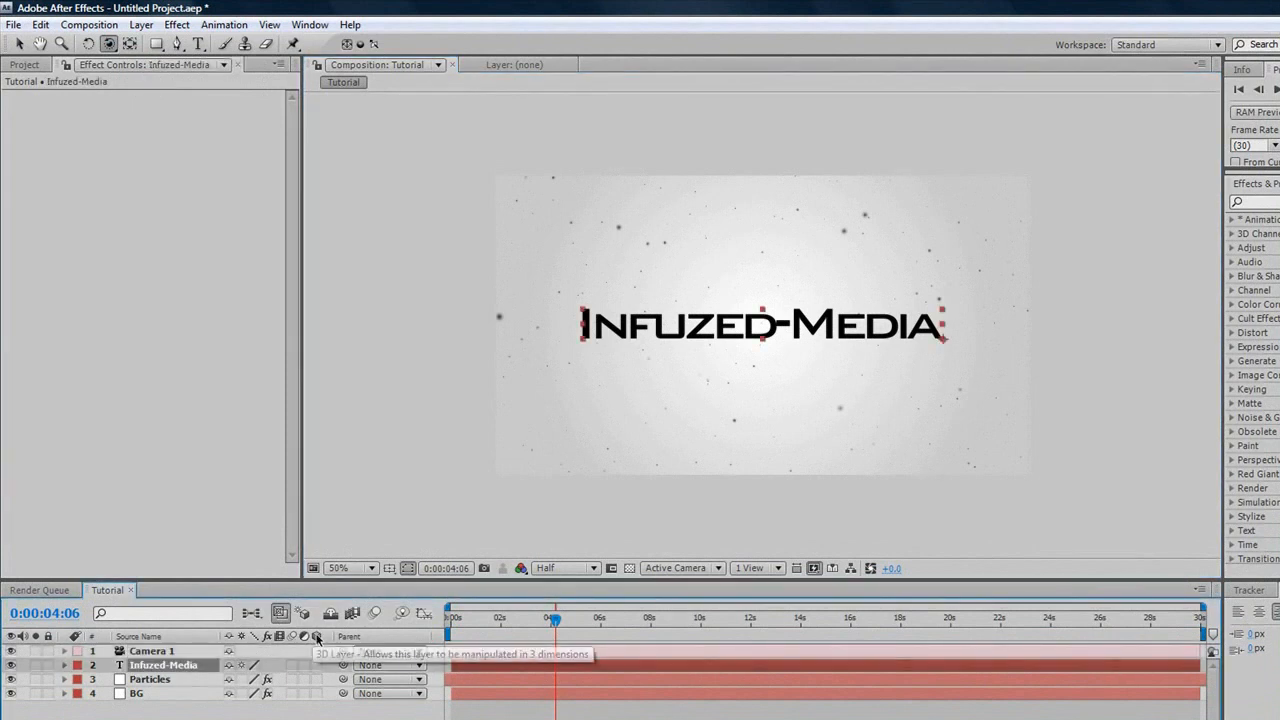
pyautogui.moveTo(303, 635)
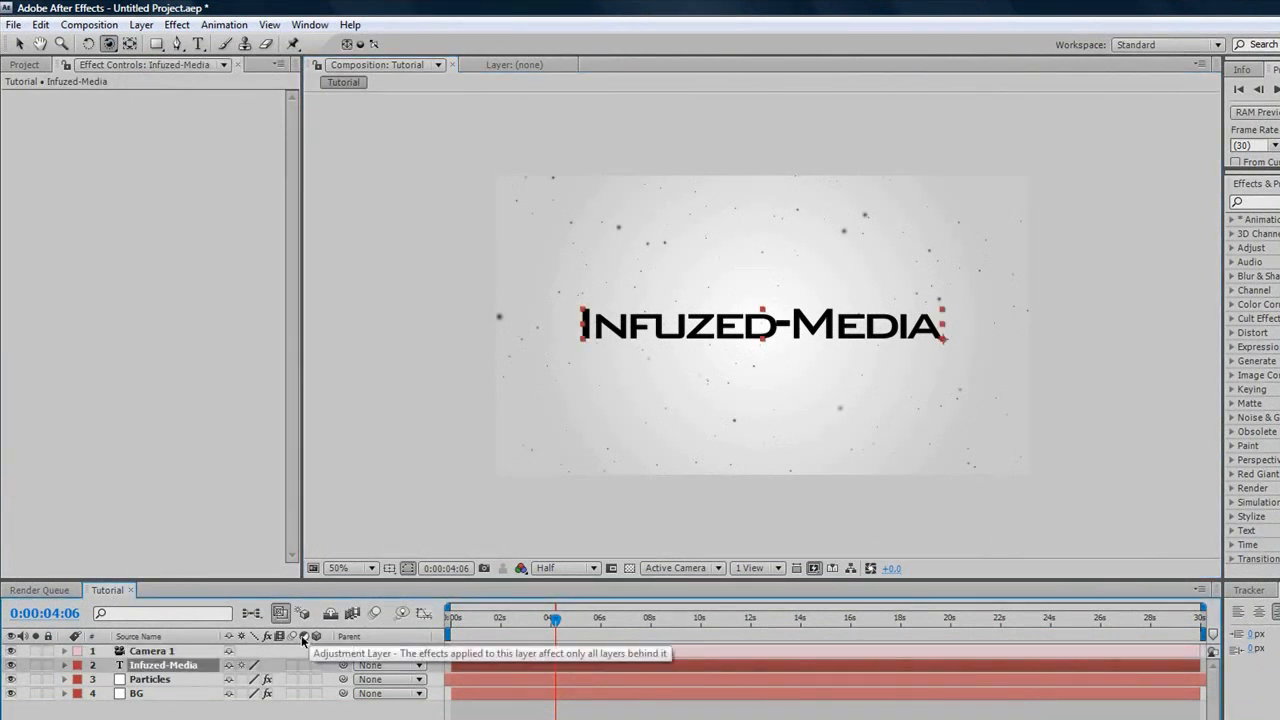
pyautogui.moveTo(318, 637)
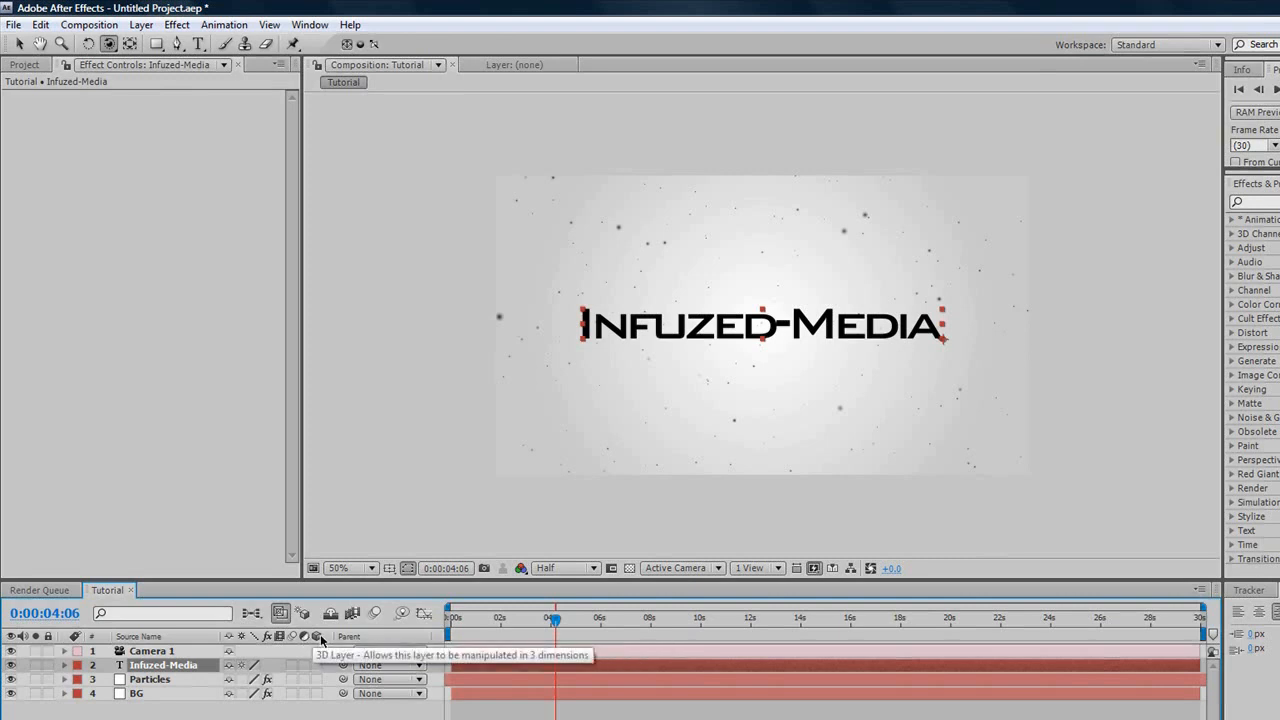
pyautogui.click(314, 665)
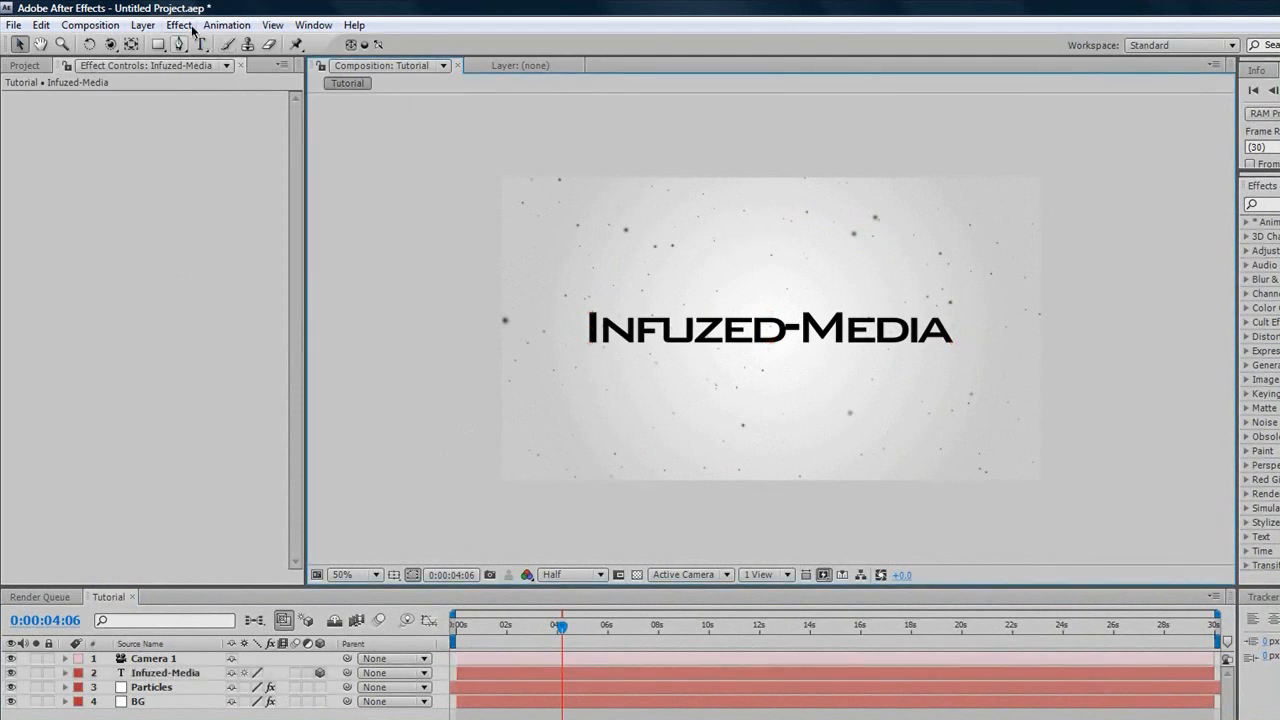
# Step: Create Null 1, parent Camera 1 to it, and make Null 1 a 3D layer
pyautogui.click(147, 25)
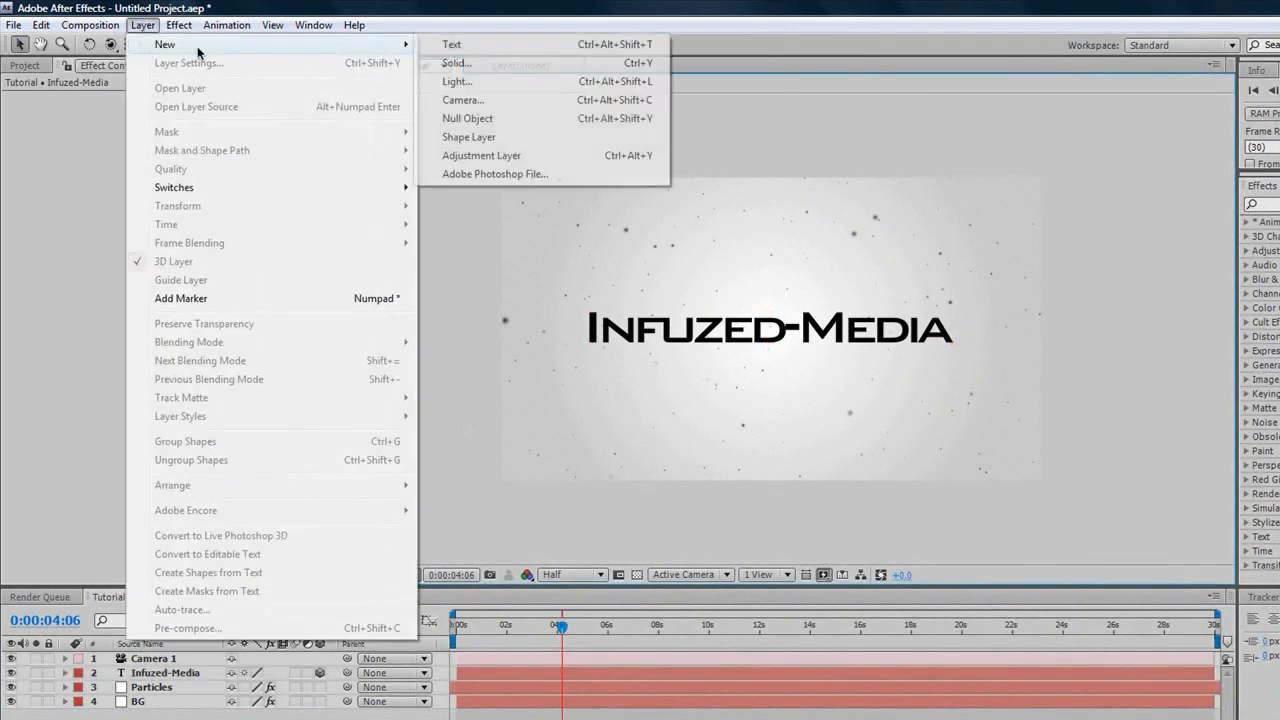
pyautogui.moveTo(467, 118)
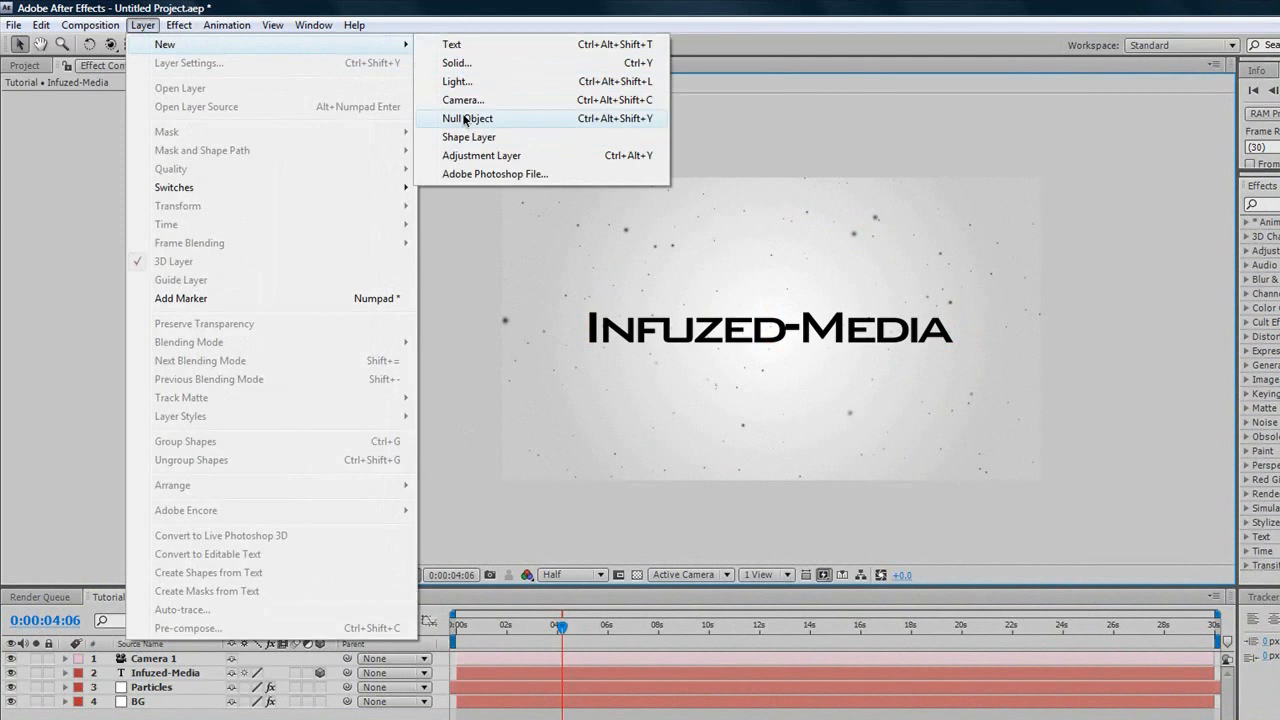
pyautogui.click(469, 118)
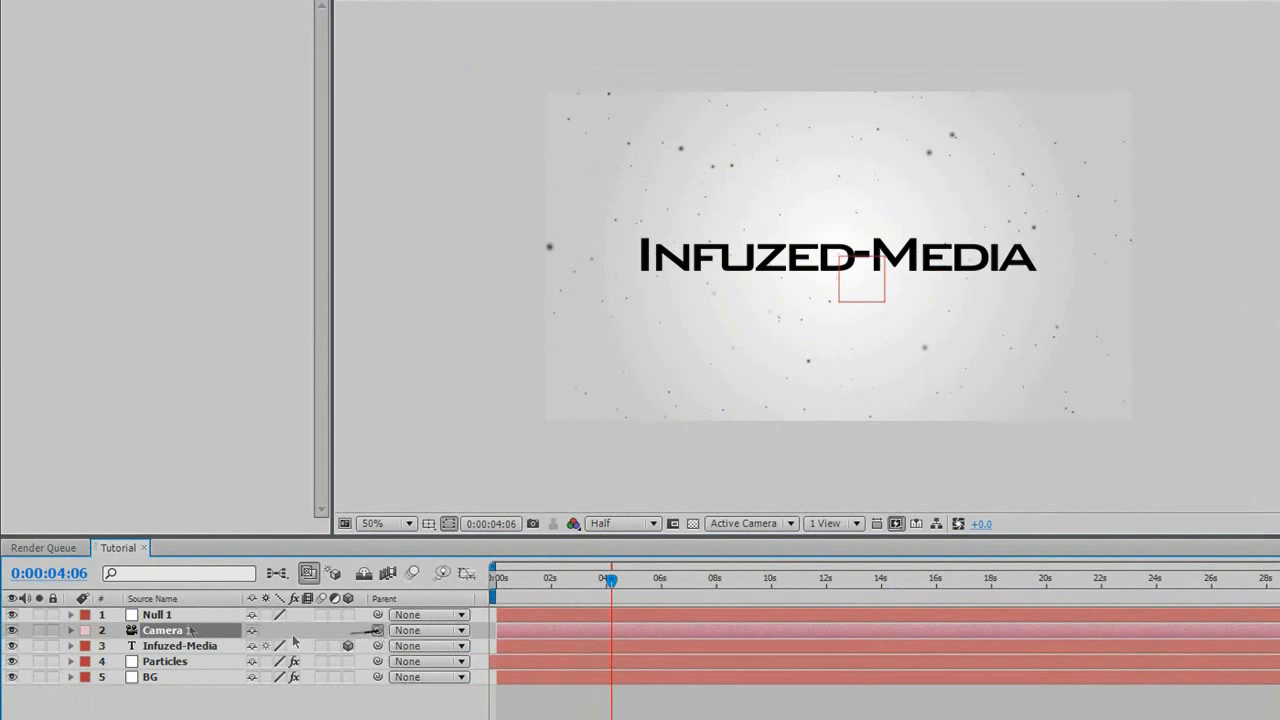
pyautogui.click(428, 630)
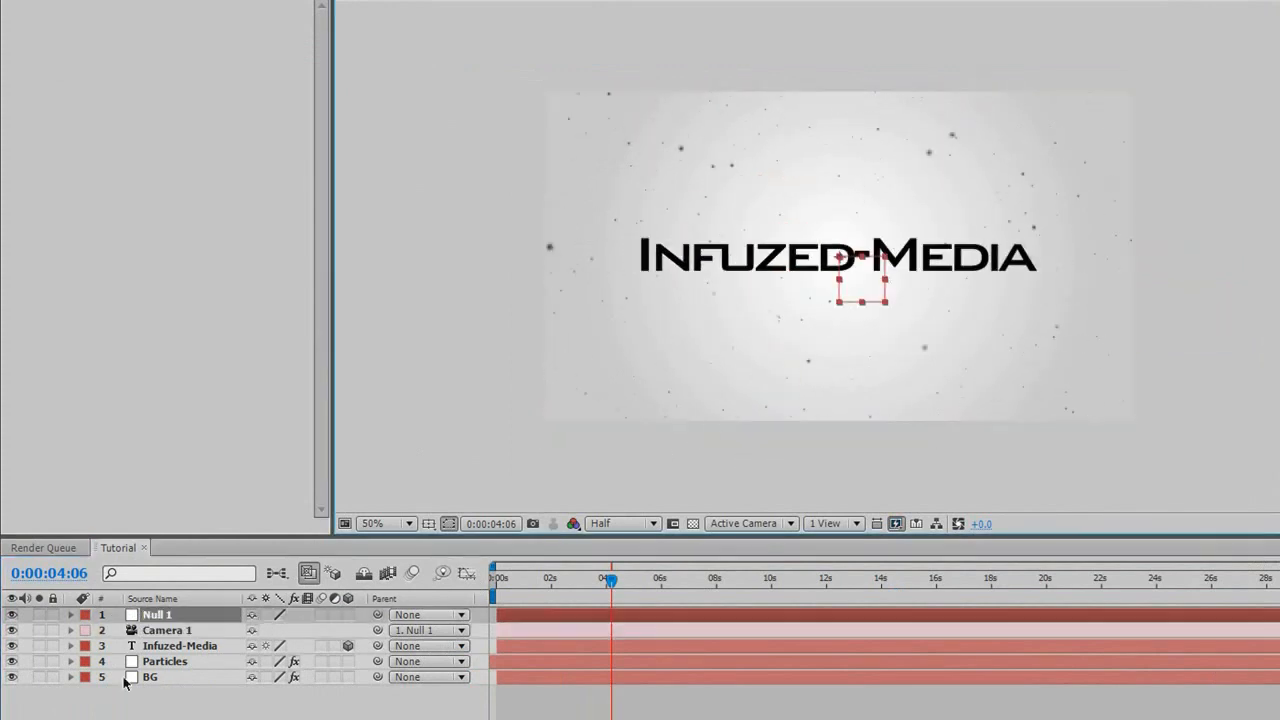
pyautogui.click(163, 612)
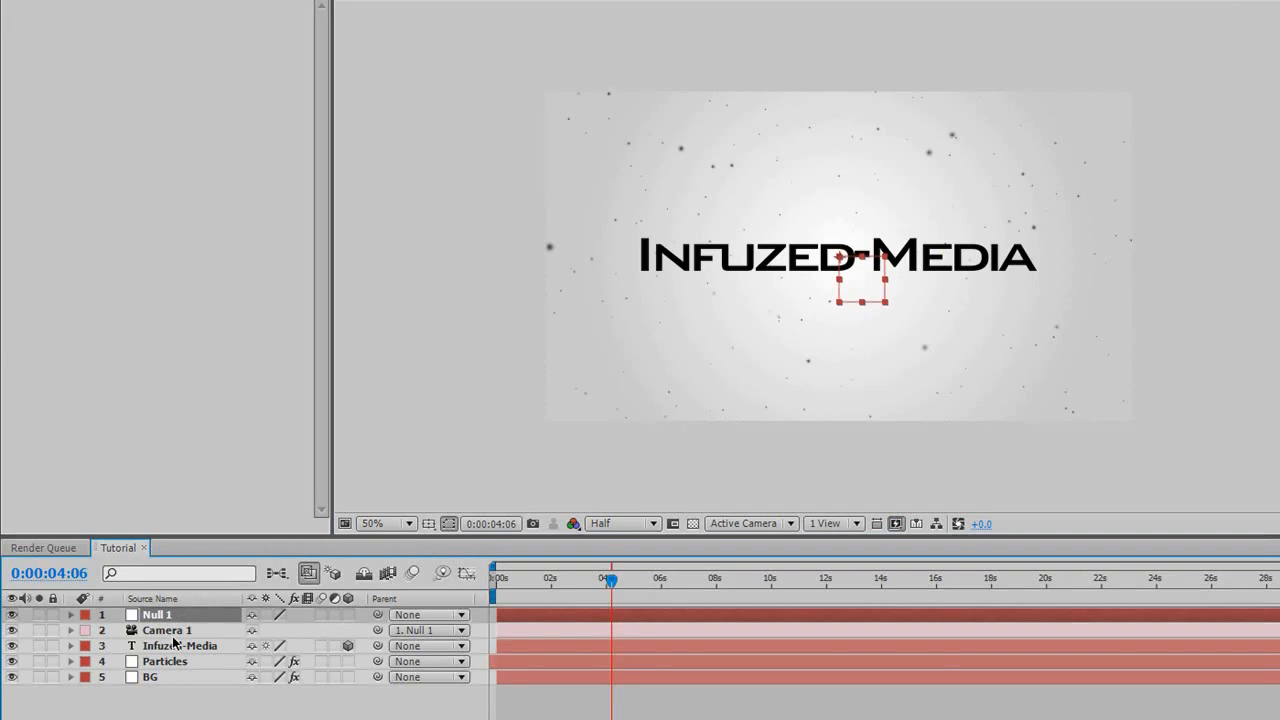
pyautogui.moveTo(203, 618)
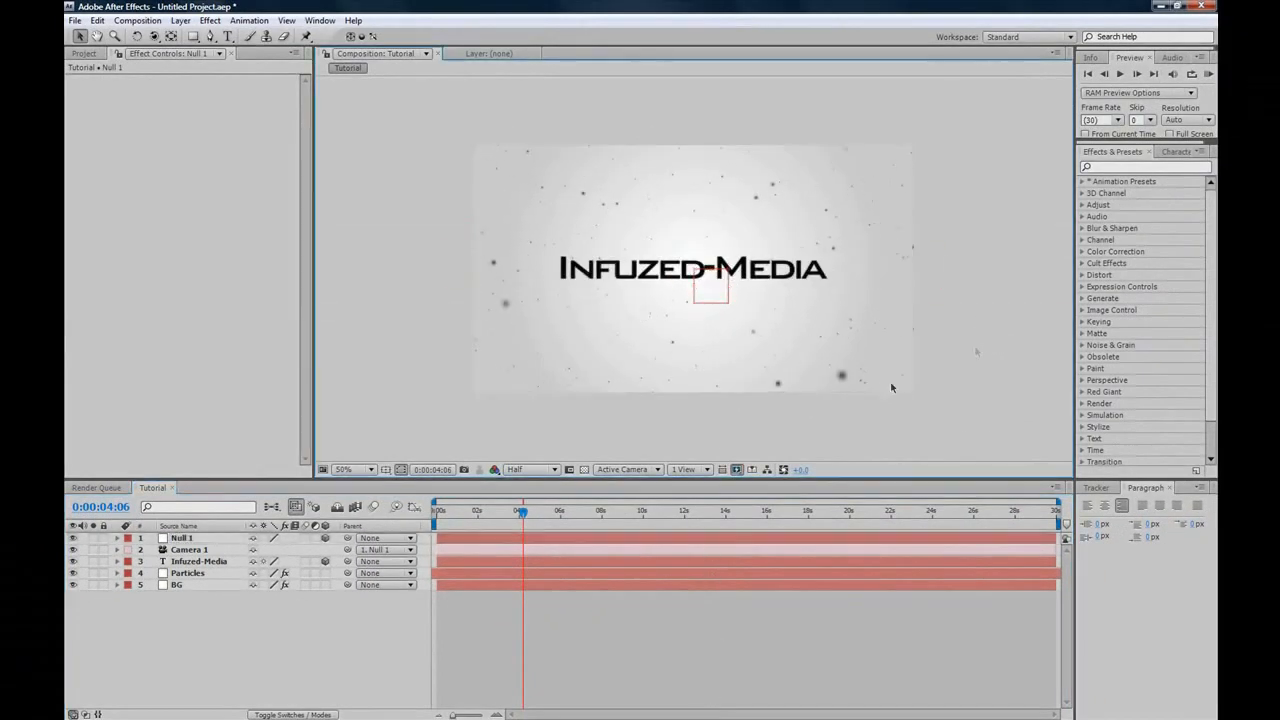
# Step: Set the playhead to about 0:00:03:29, reset viewer zoom to 50%, and select Null 1
pyautogui.click(368, 469)
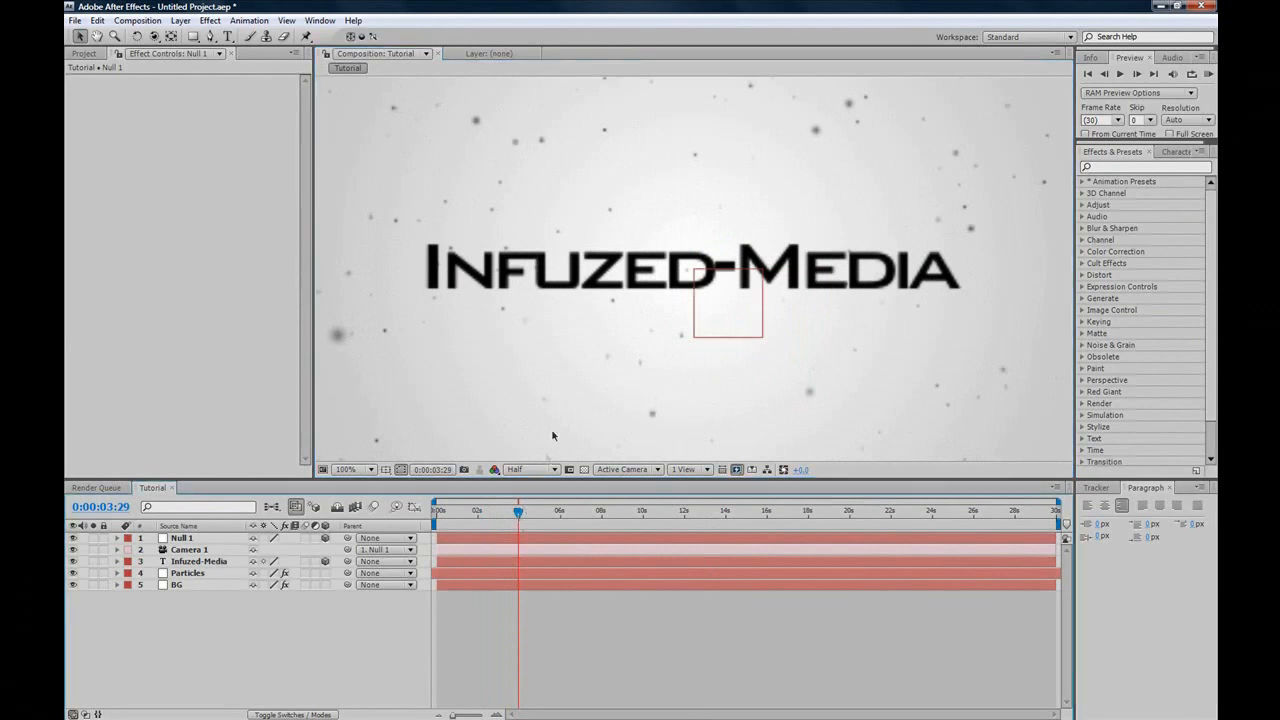
pyautogui.click(347, 469)
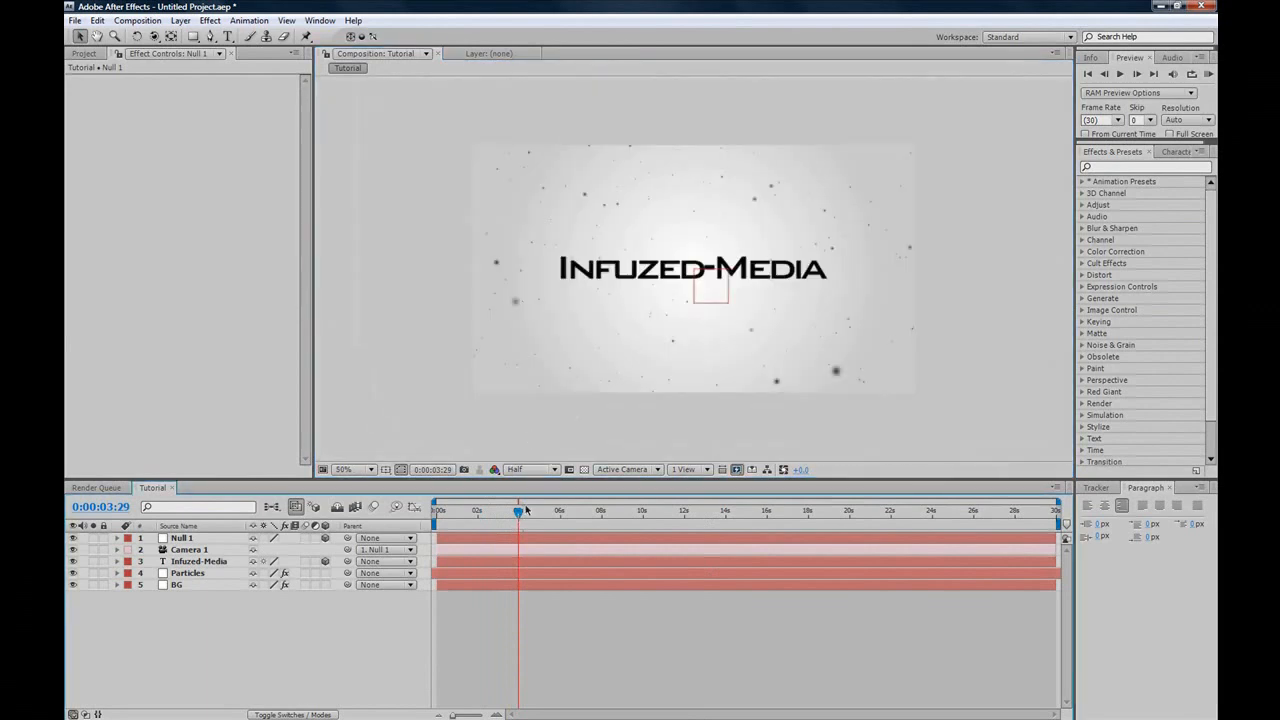
pyautogui.moveTo(514, 521)
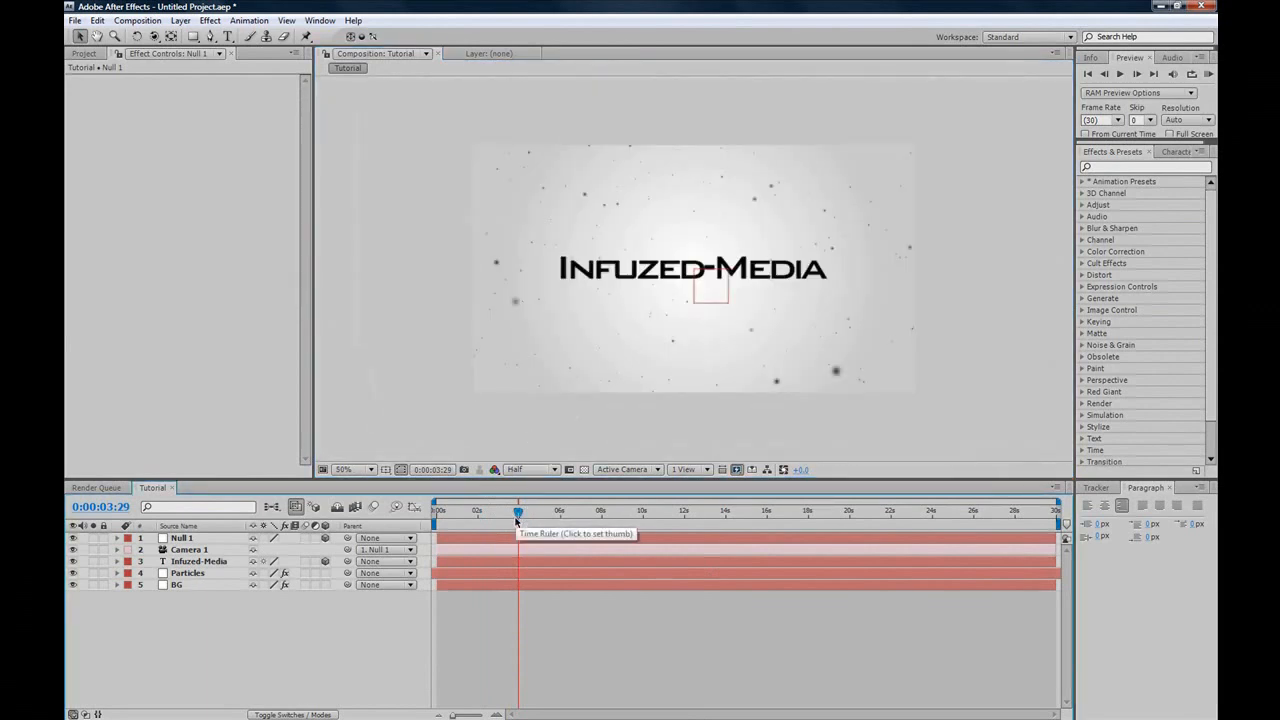
pyautogui.click(179, 539)
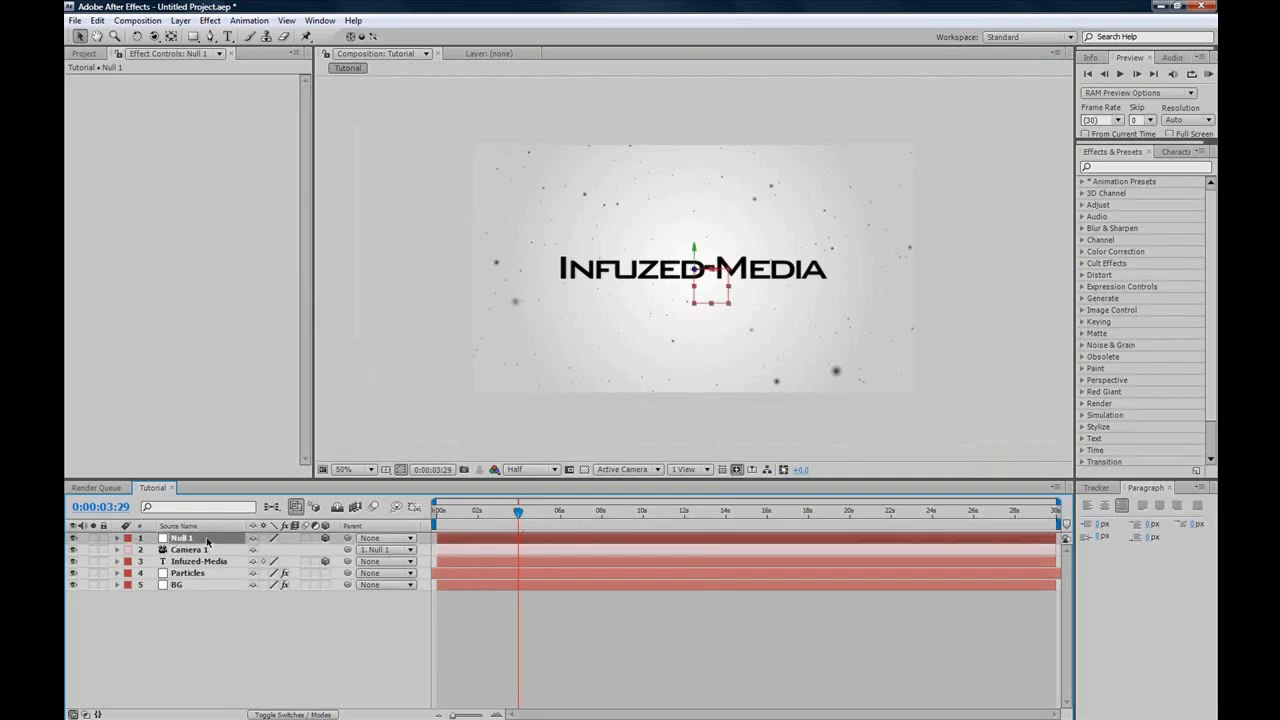
# Step: Show Null 1's rotation properties and select both Y Rotation keyframes
pyautogui.click(125, 539)
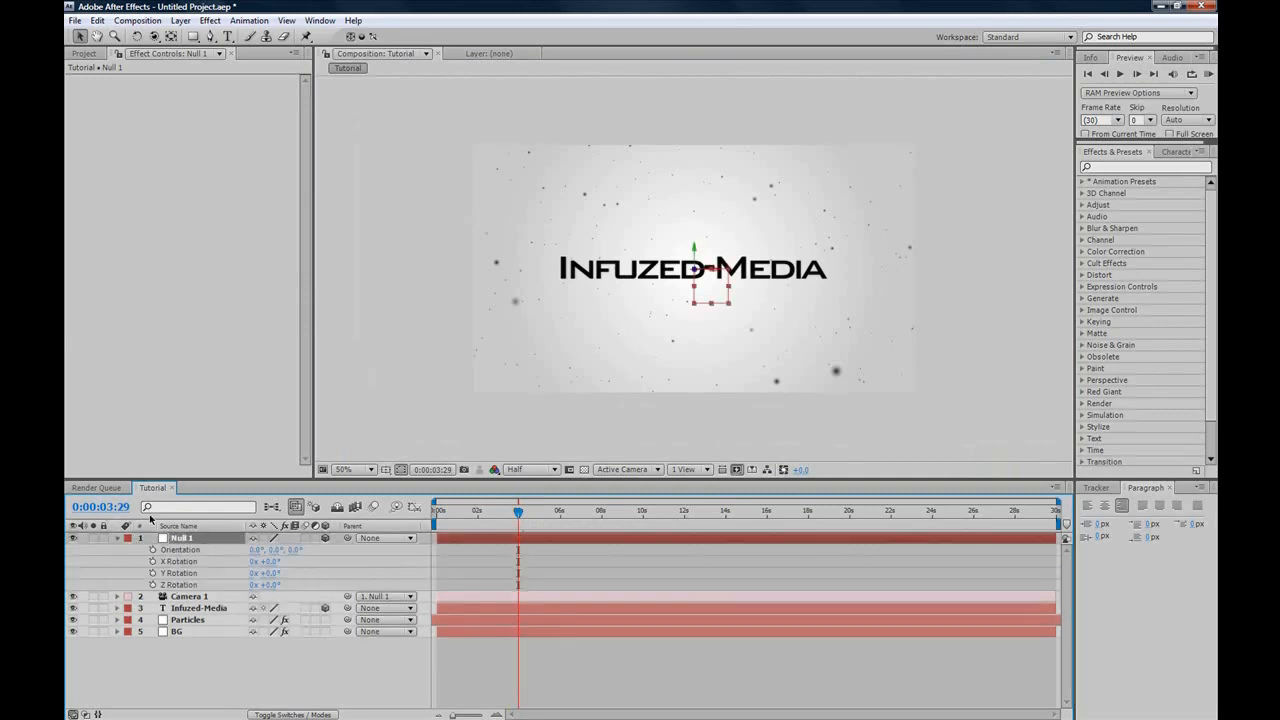
pyautogui.moveTo(207, 581)
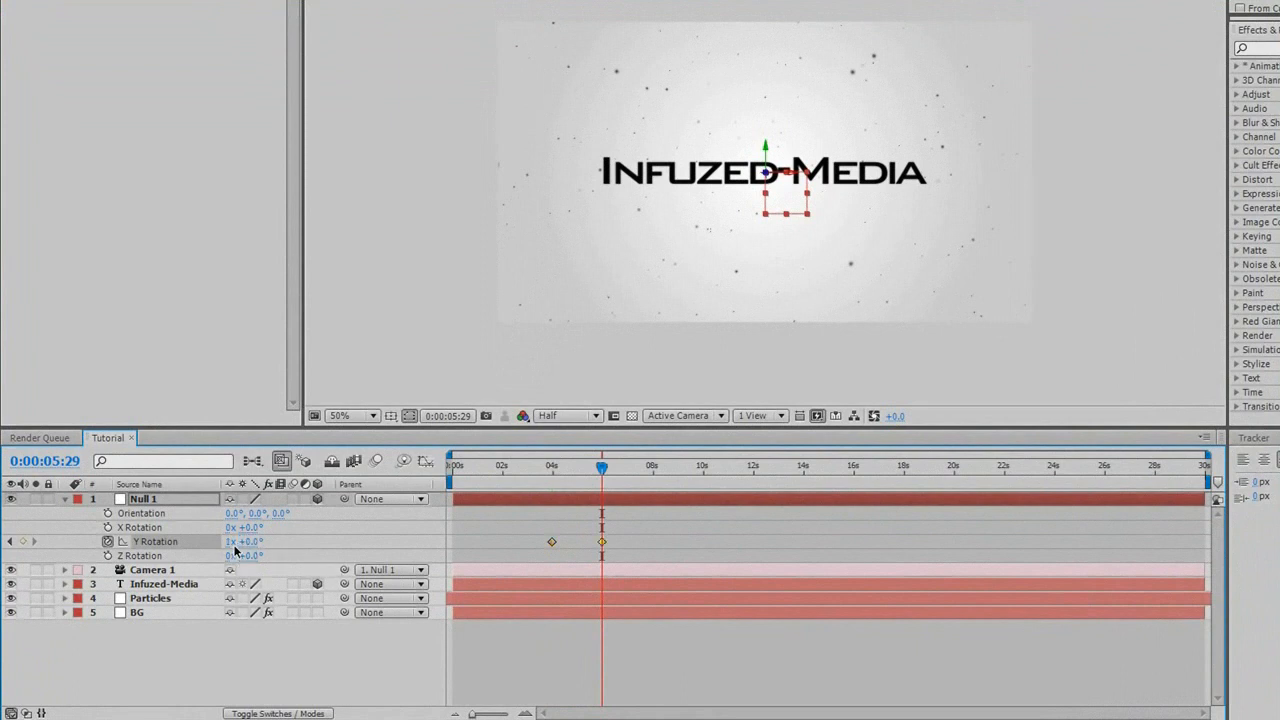
pyautogui.moveTo(601, 467); pyautogui.dragTo(557, 467)
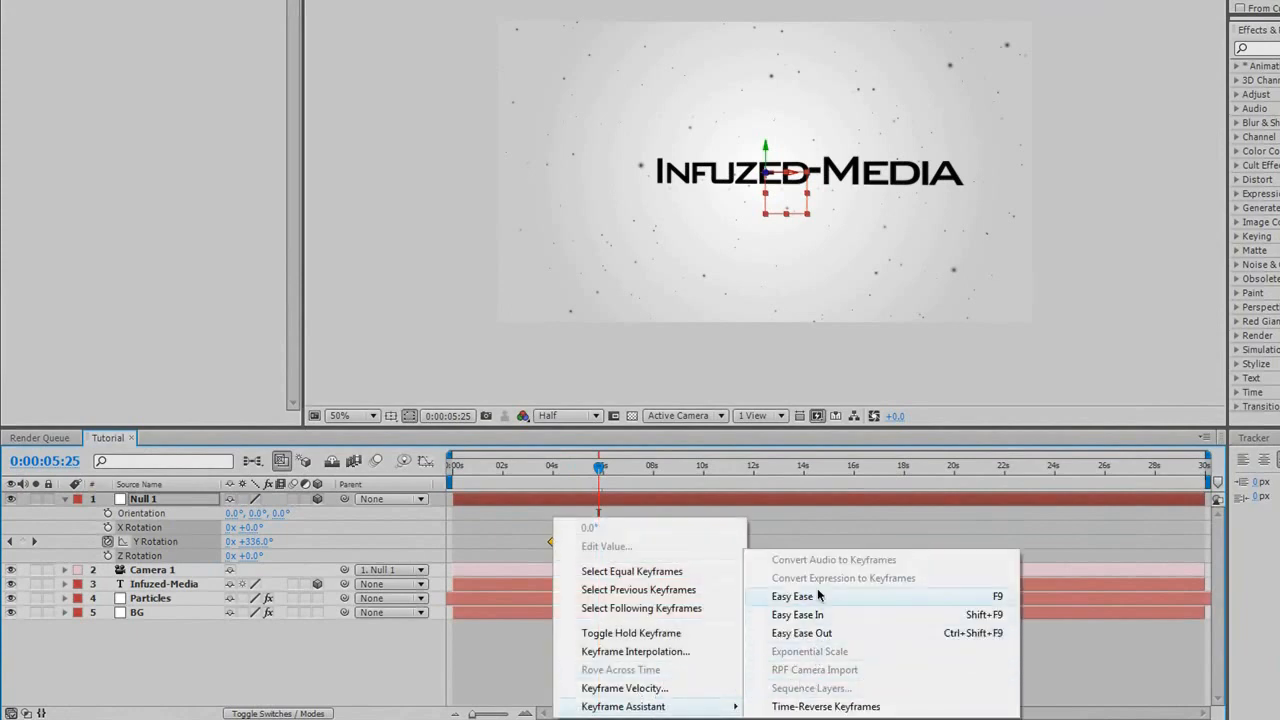
pyautogui.moveTo(824, 596)
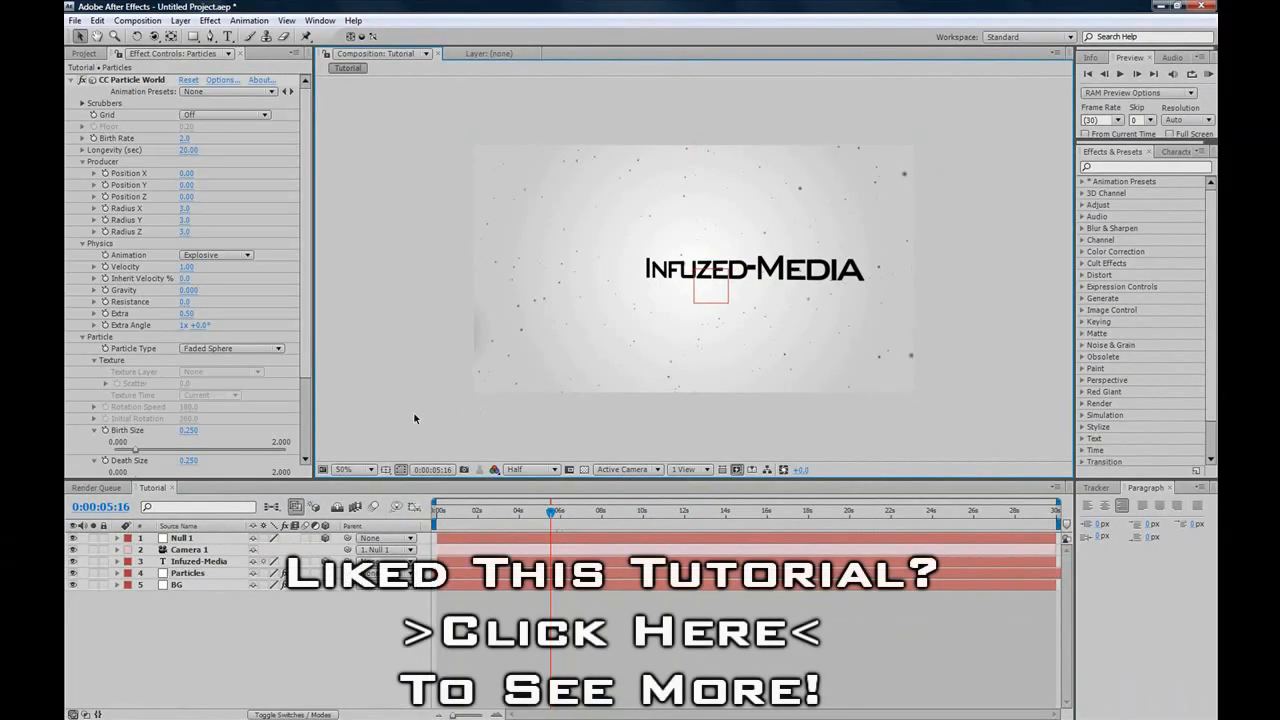
pyautogui.moveTo(444, 452)
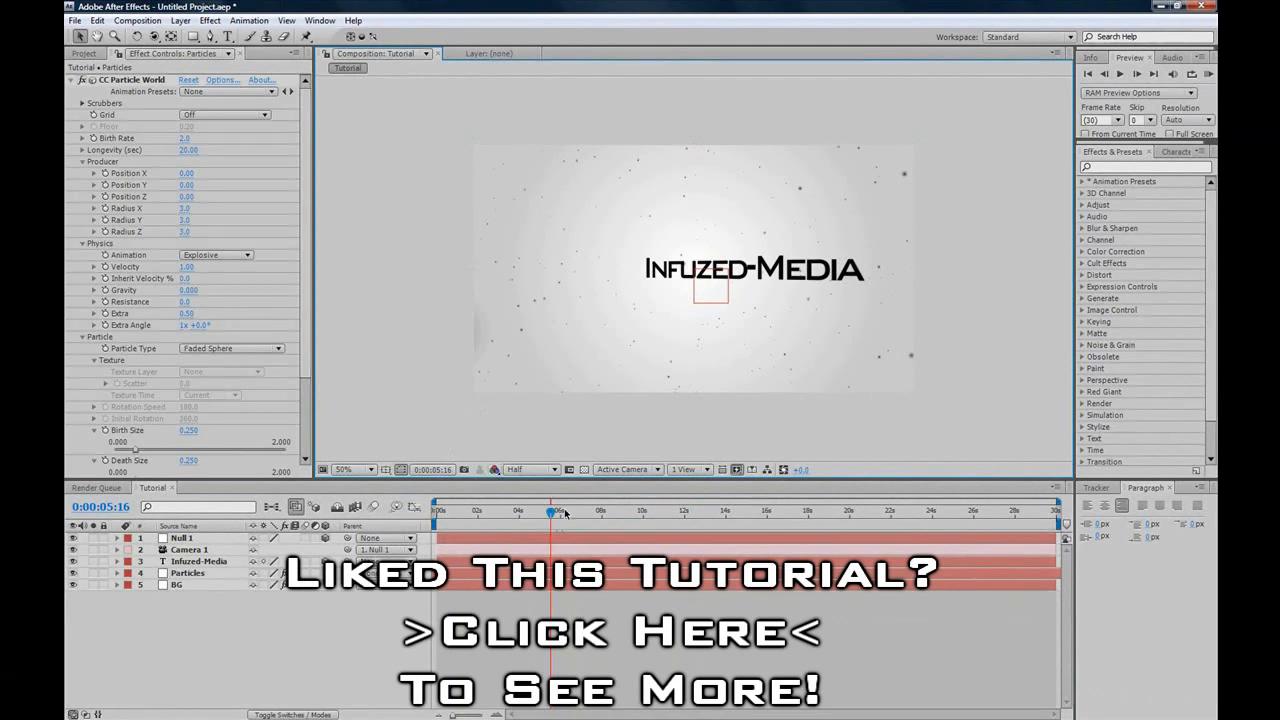
pyautogui.moveTo(553, 512); pyautogui.dragTo(525, 512)
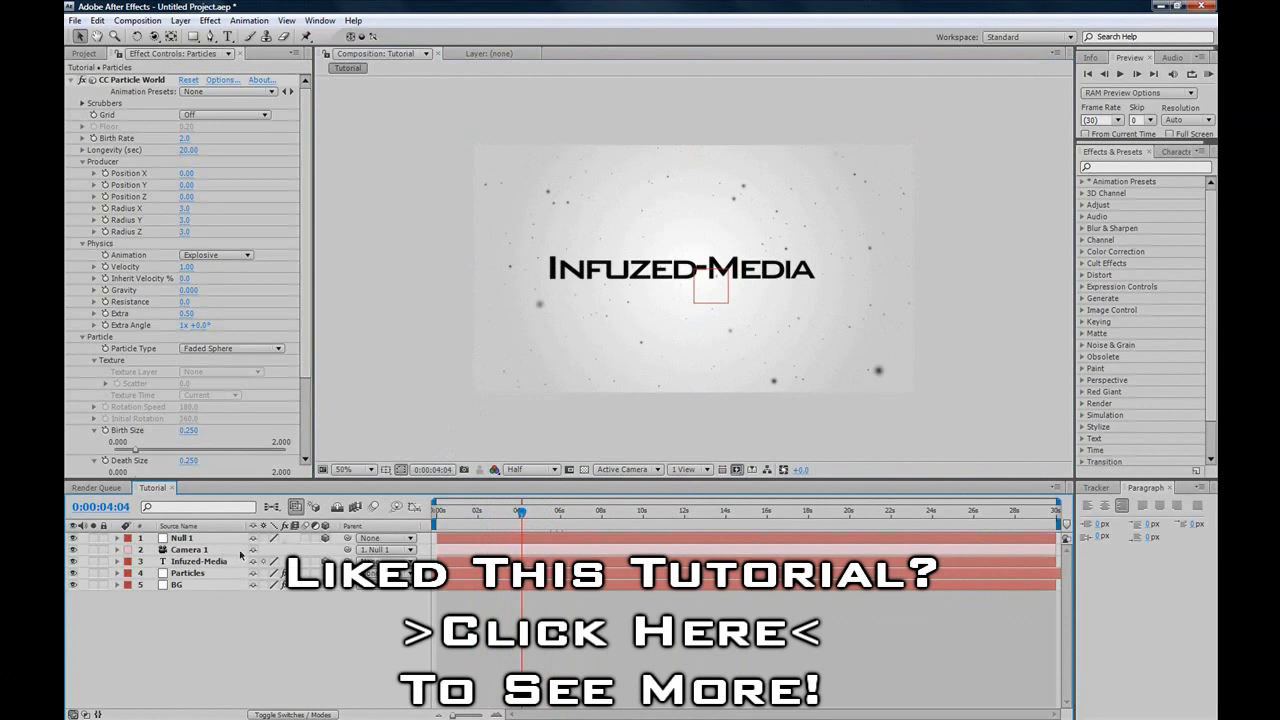
pyautogui.moveTo(480, 527)
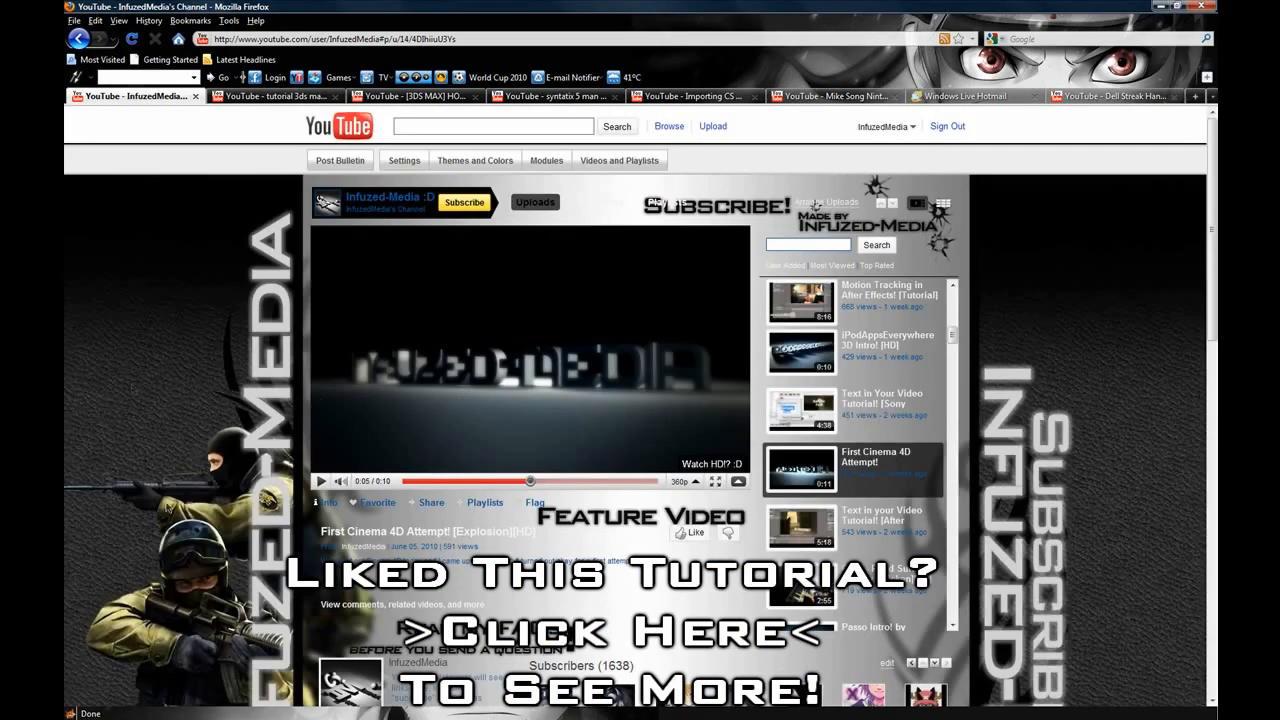
# Step: Scroll the creator's YouTube channel page down to the software list and comments
pyautogui.scroll(-3)
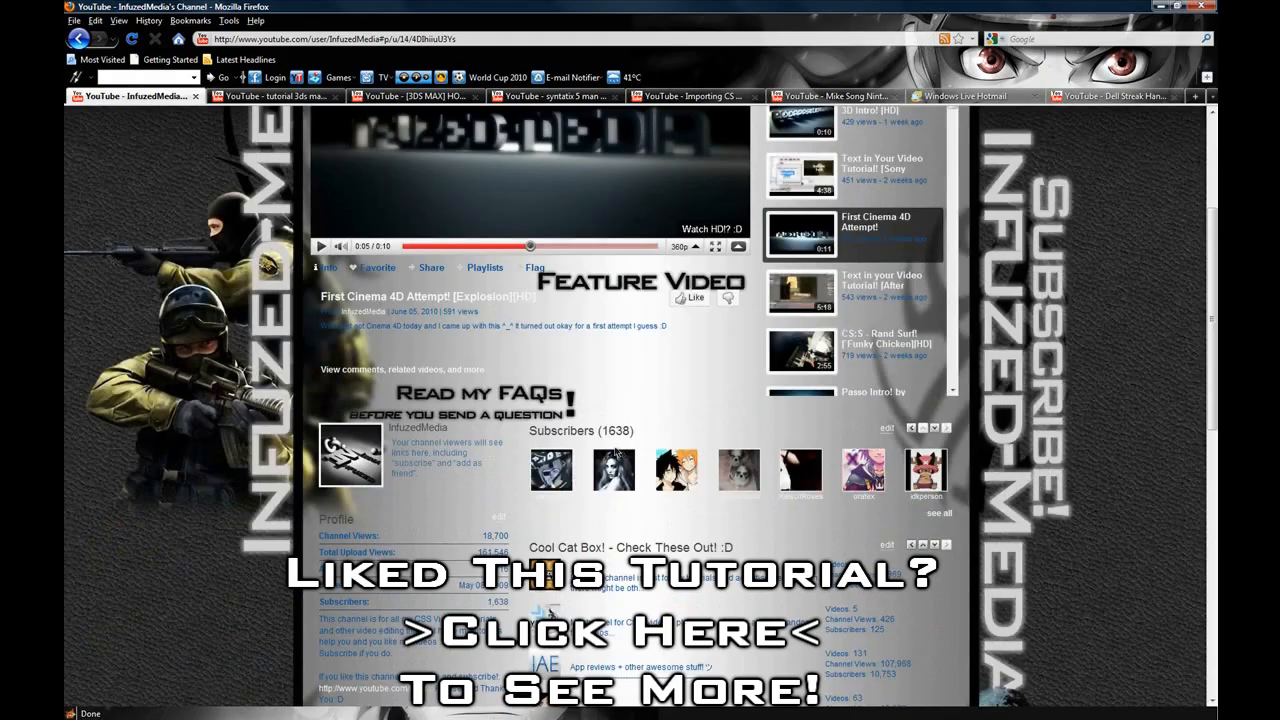
pyautogui.scroll(-3)
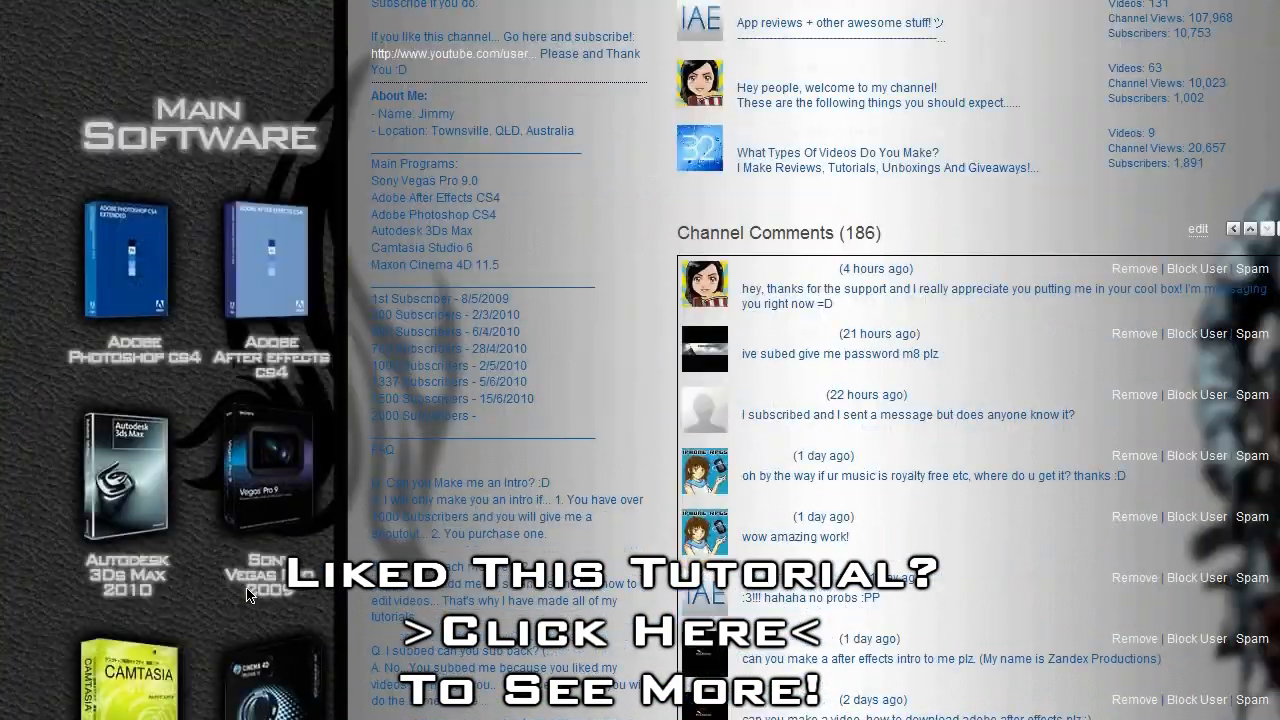